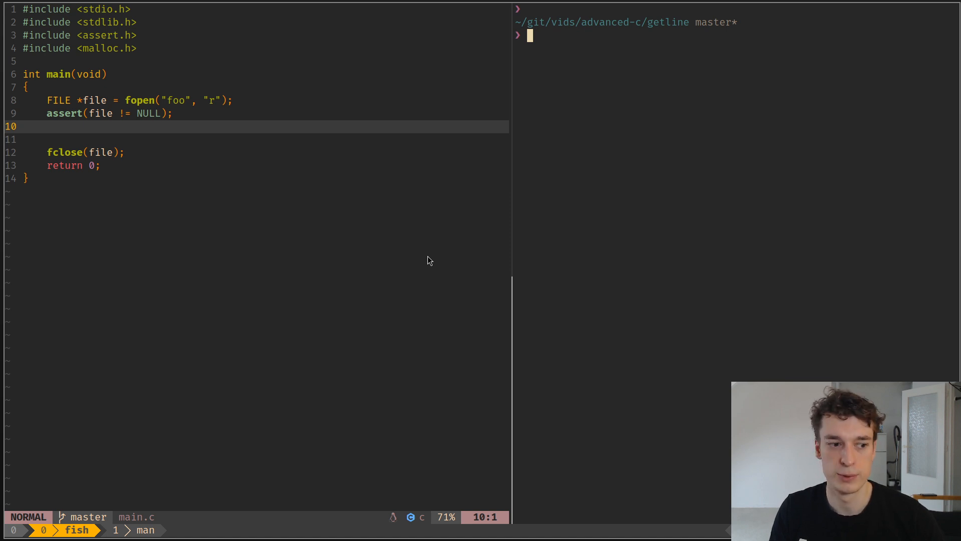
# - Read and quit the tr manual page, then open the getline(3) man page
pyautogui.write('wc')
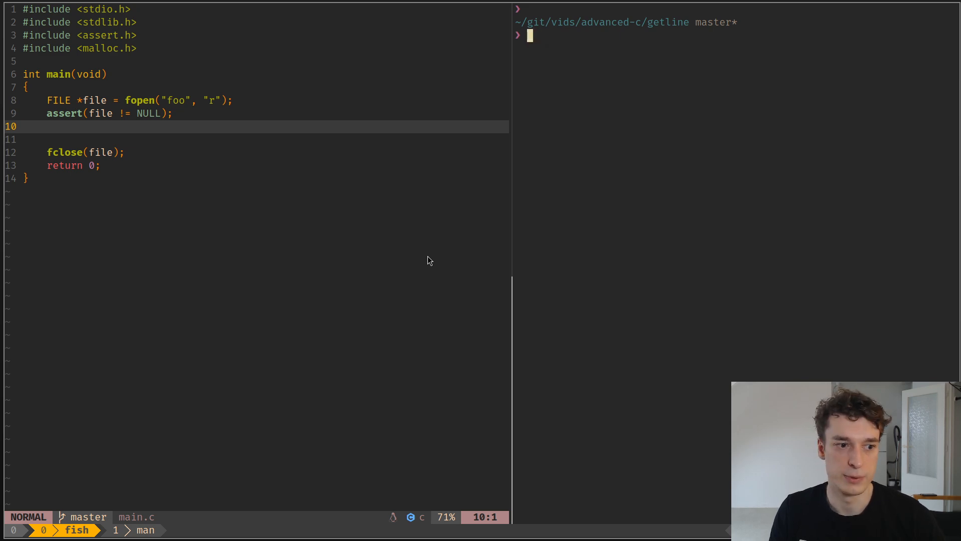
pyautogui.write('man')
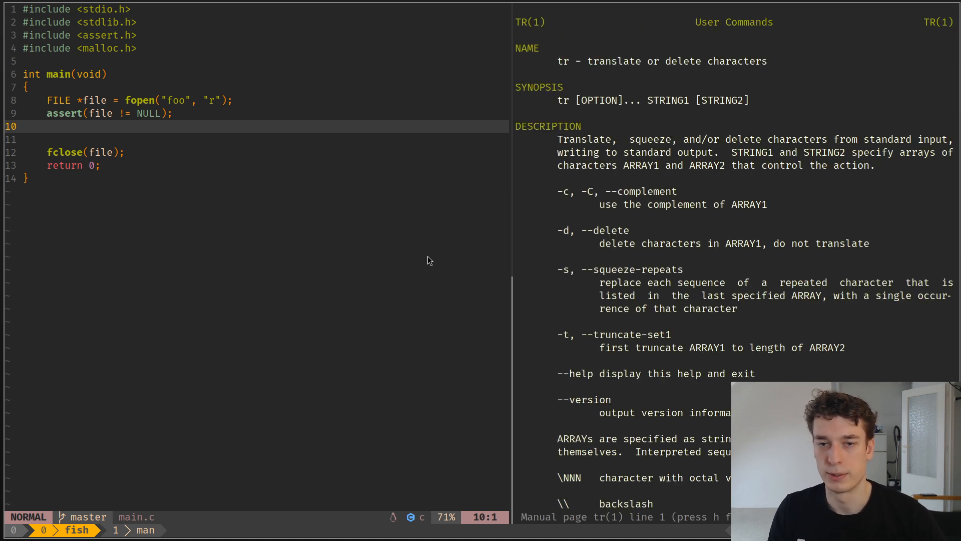
pyautogui.press('q')
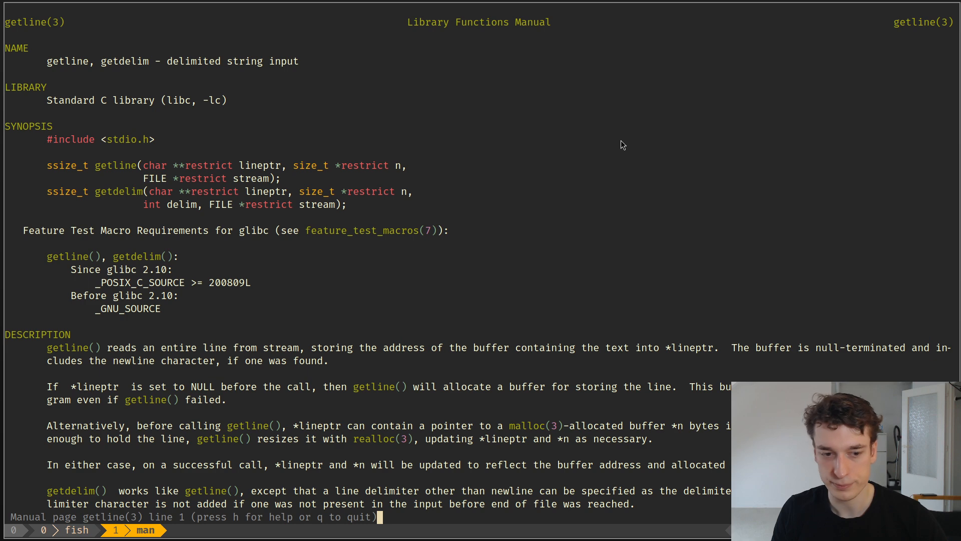
# - Quit the getline manual and display the contents of foo with cat
pyautogui.press('q')
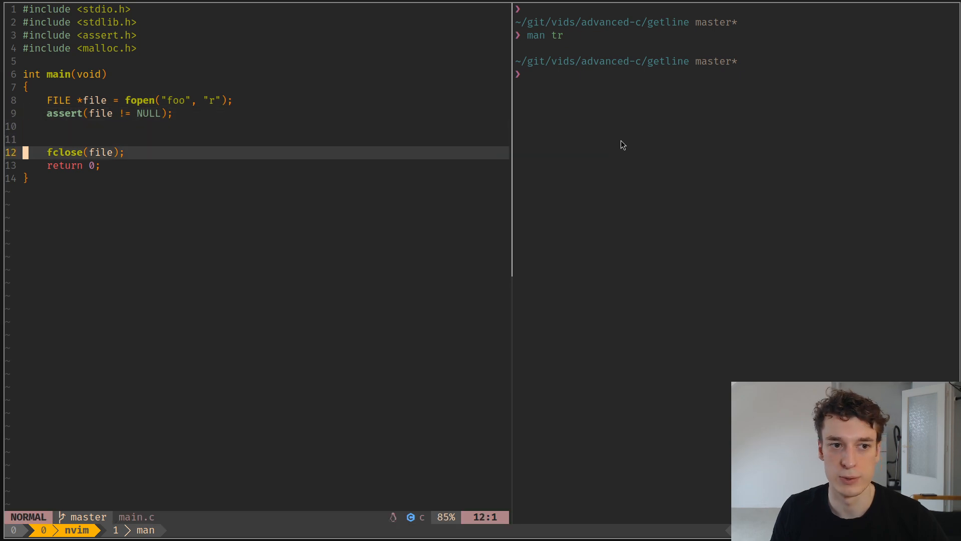
pyautogui.write('cat foo')
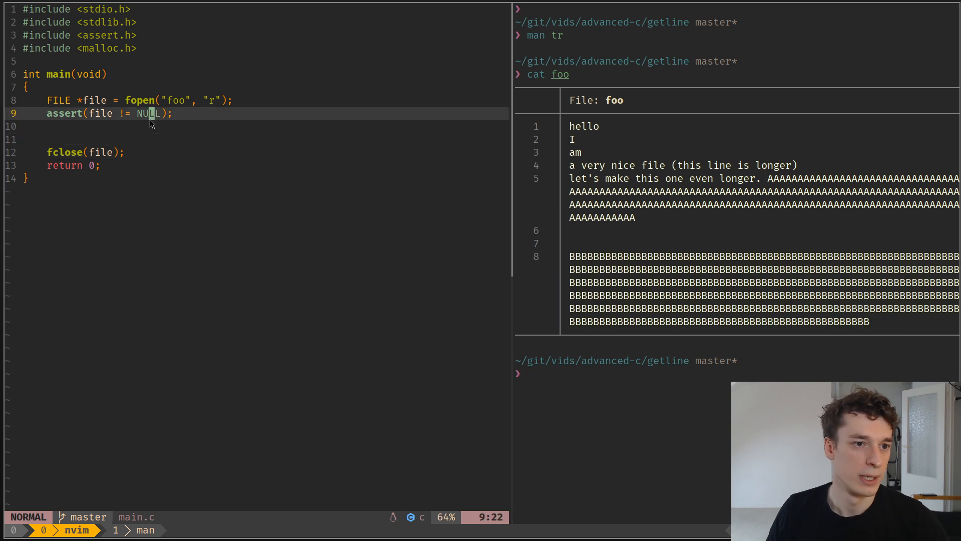
# - Declare char *line = NULL and size_t line_buffer_len = 0
pyautogui.write('char *')
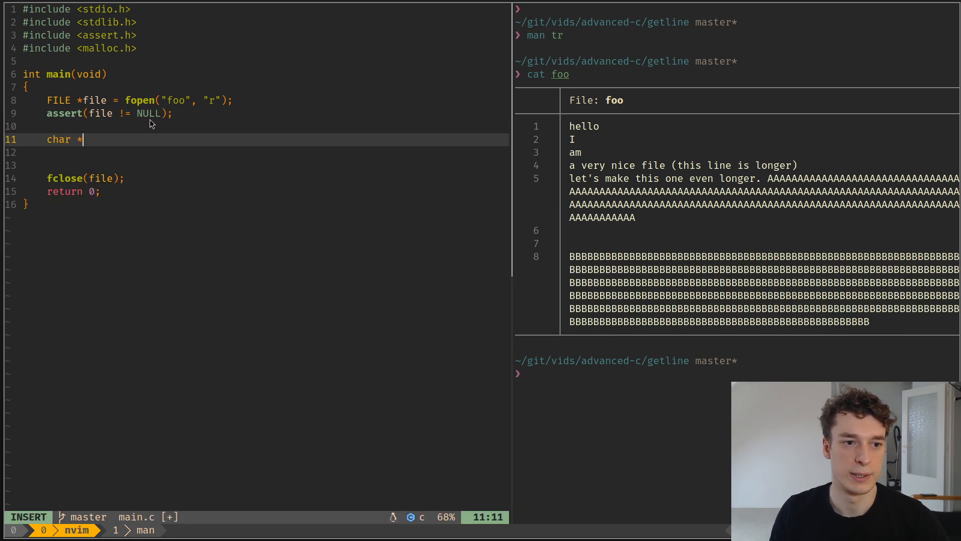
pyautogui.write('line = NULL;')
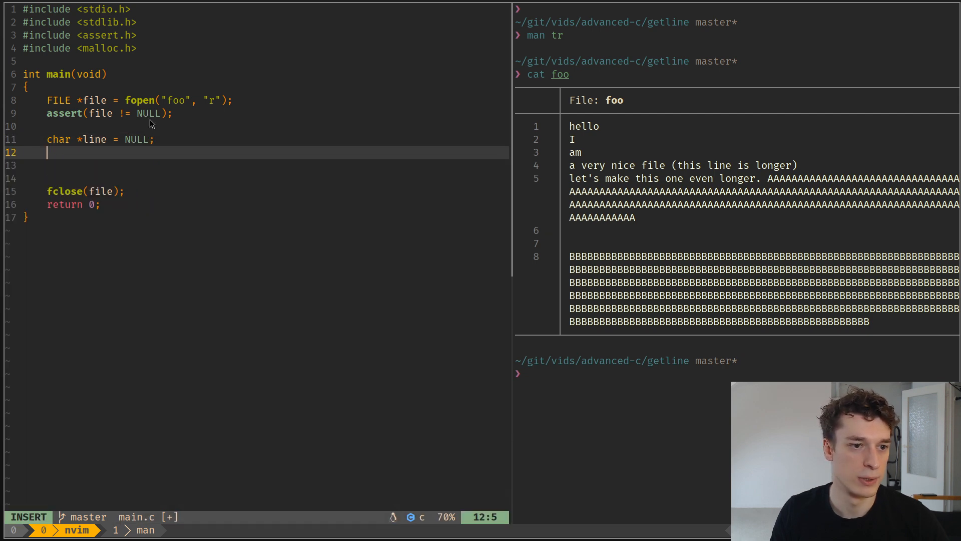
pyautogui.write('size_t line')
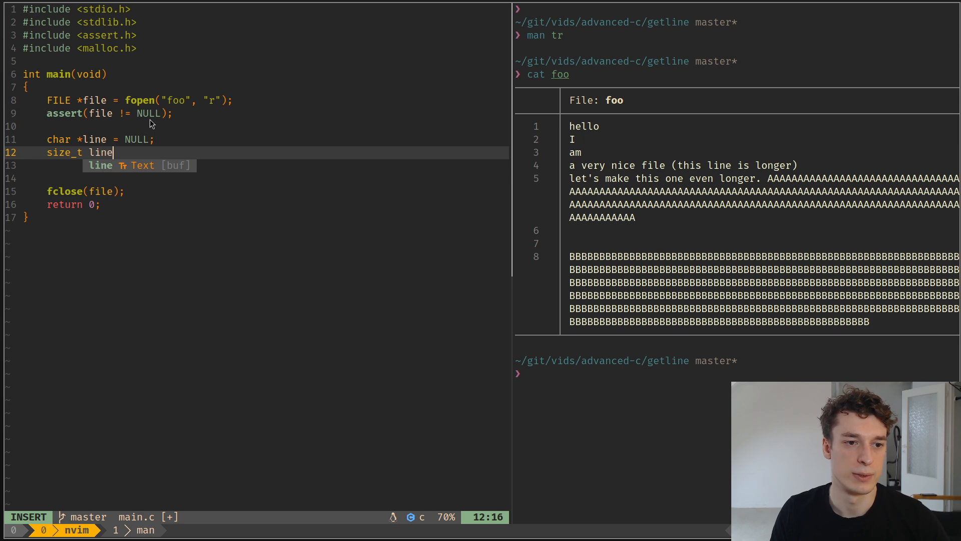
pyautogui.write('_len = 0;')
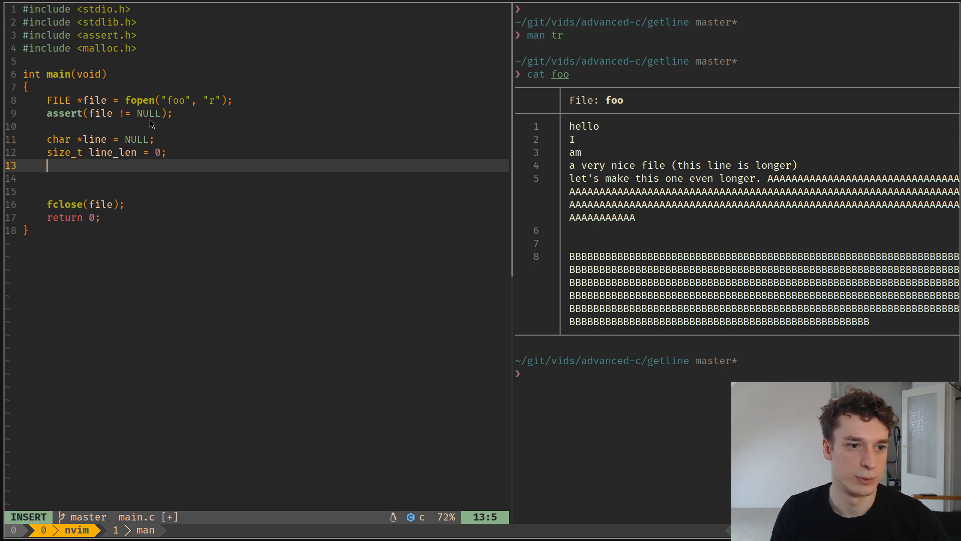
# - Add a while loop calling getline(&line, &line_buffer_len, file) until it returns -1
pyautogui.write('while (getline(')
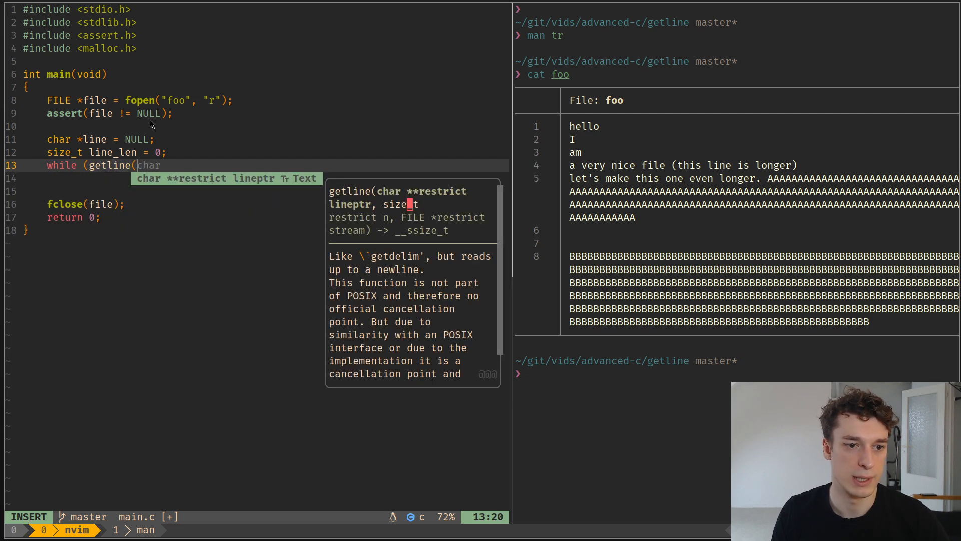
pyautogui.write('&lien')
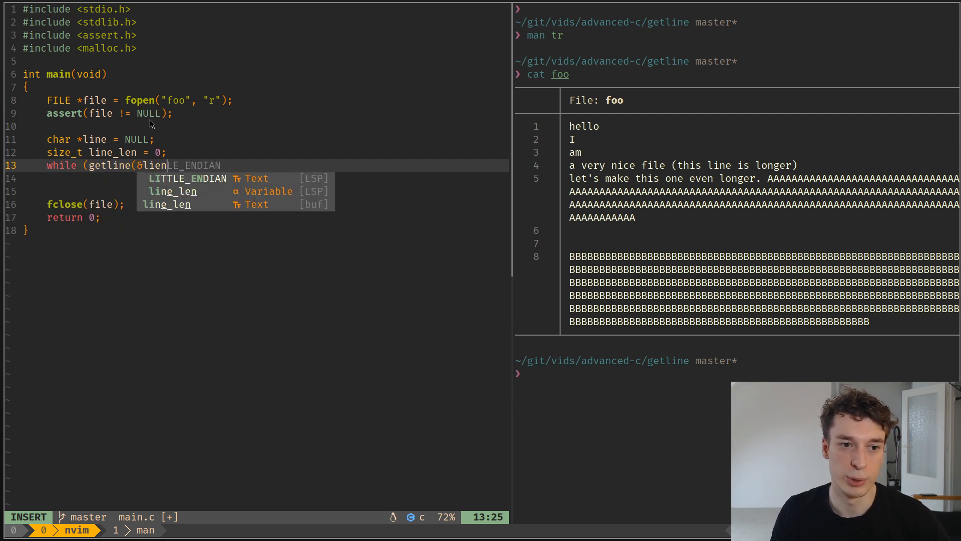
pyautogui.write(', &line_l')
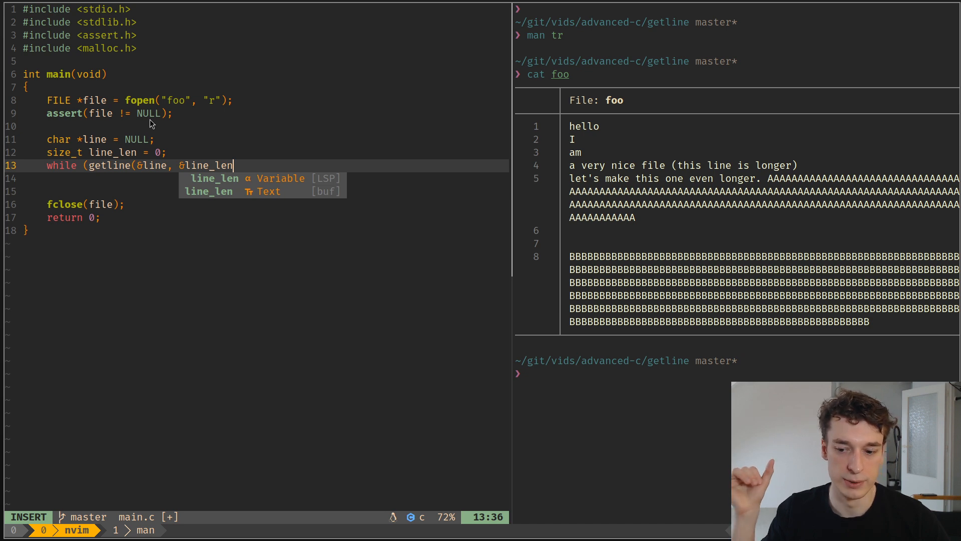
pyautogui.press('Escape')
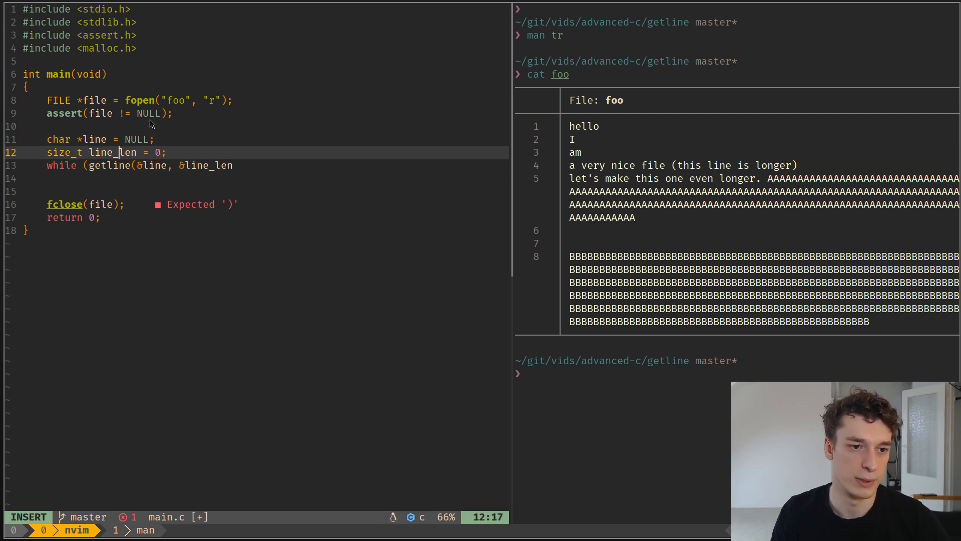
pyautogui.write('buffer_')
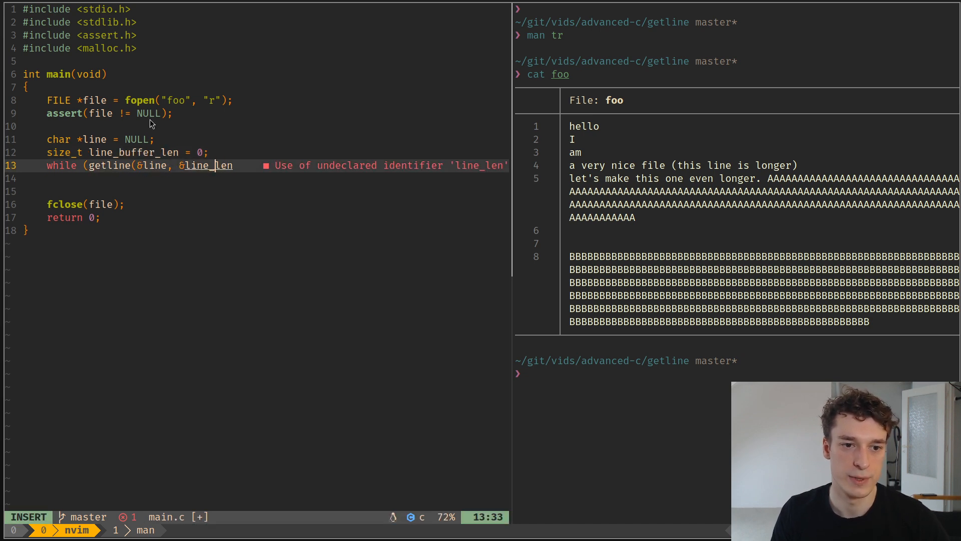
pyautogui.write('buffer_len')
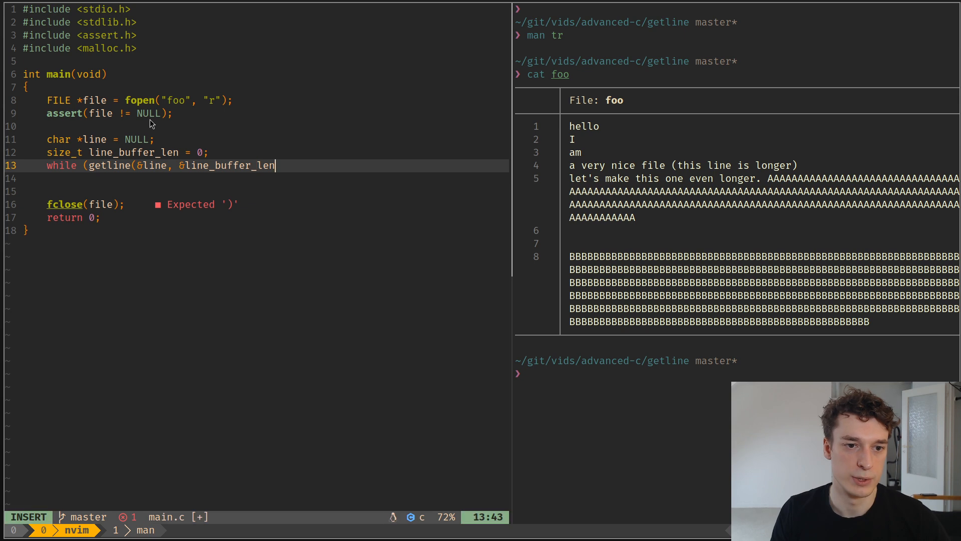
pyautogui.write(', file)')
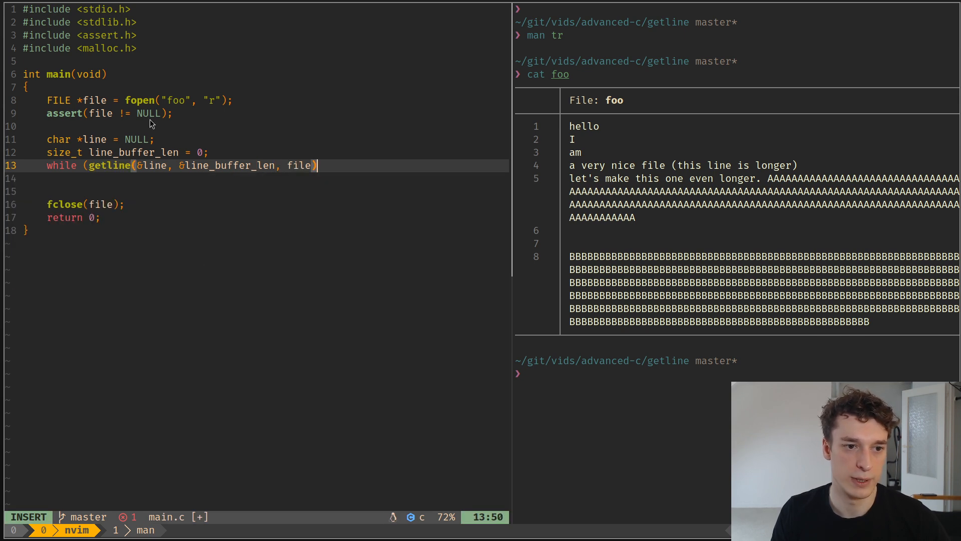
pyautogui.write('= 0-')
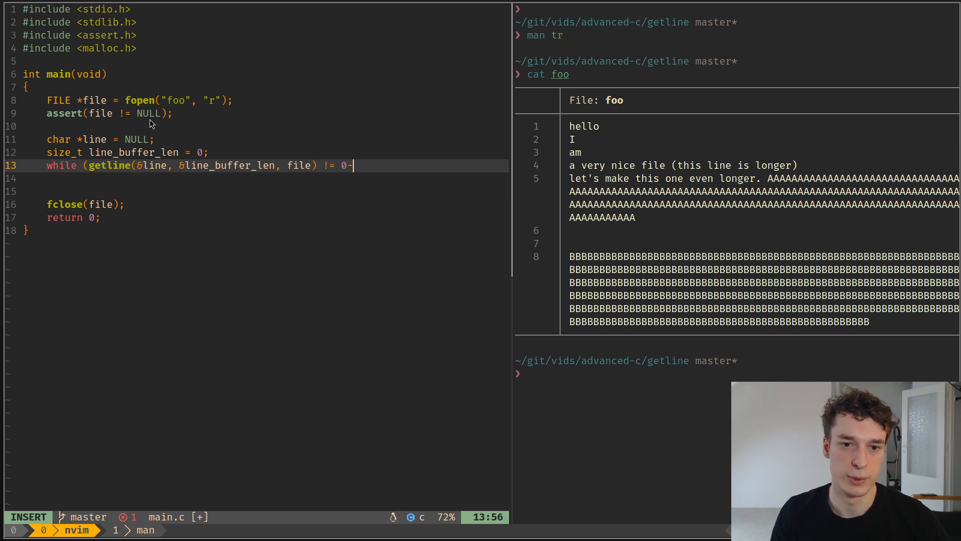
pyautogui.write('1)')
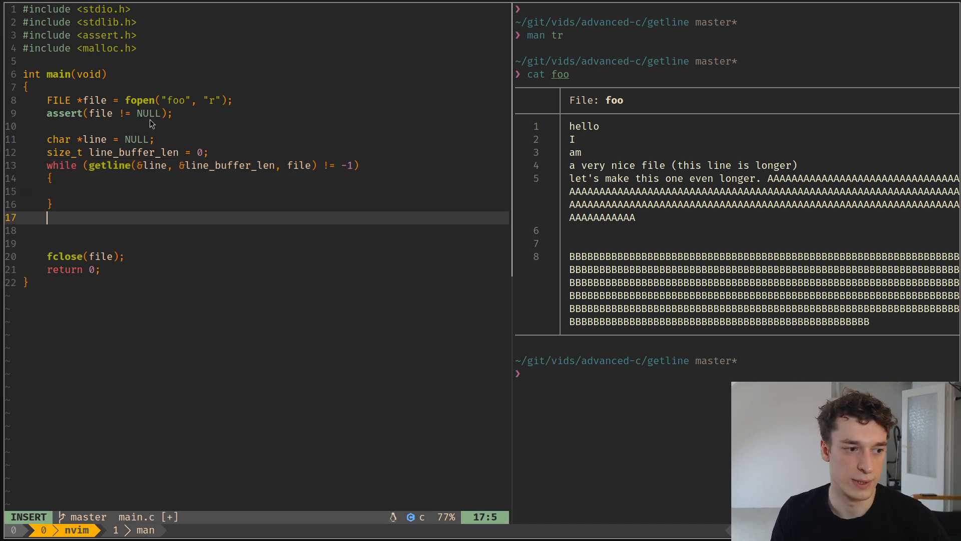
# - Add an assert(feof(file)) check after the getline loop
pyautogui.write('assert(')
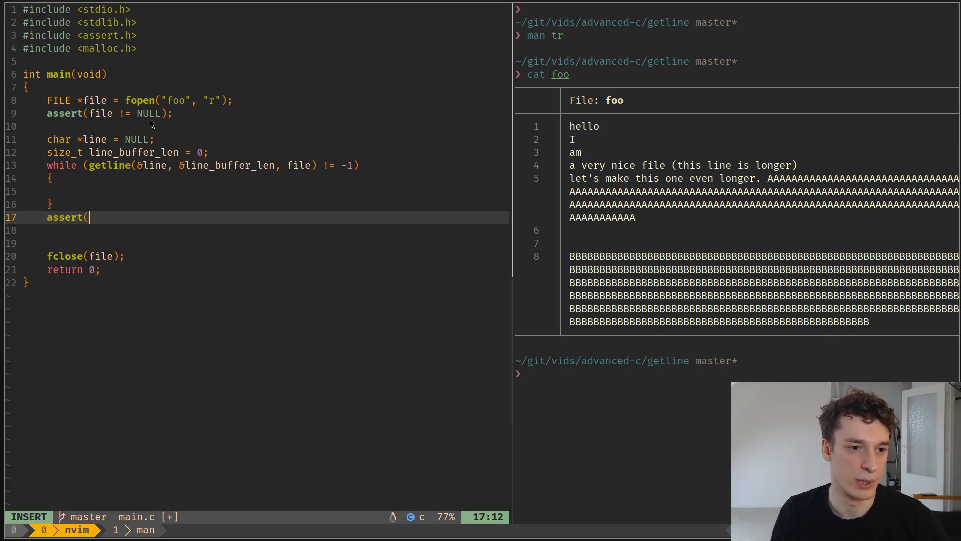
pyautogui.write('feof(file));')
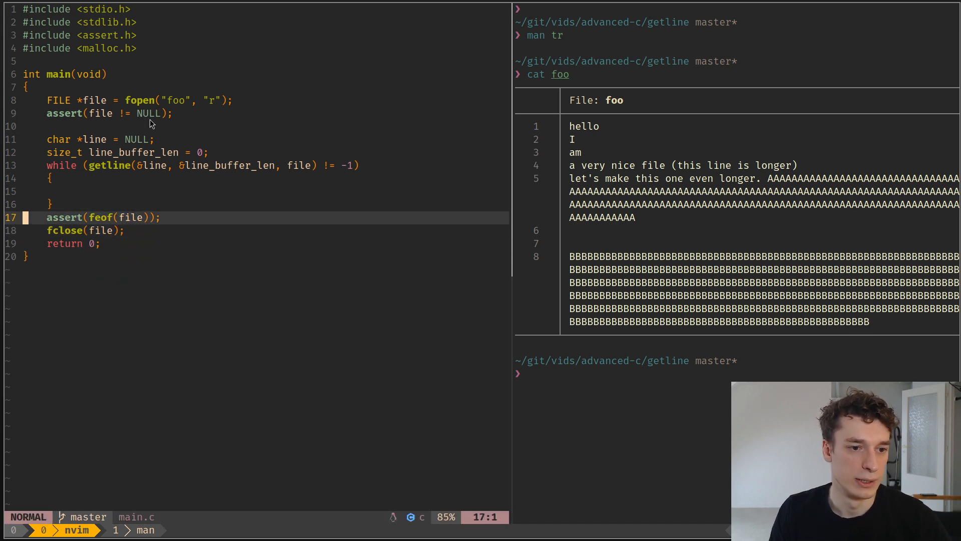
pyautogui.press('k')
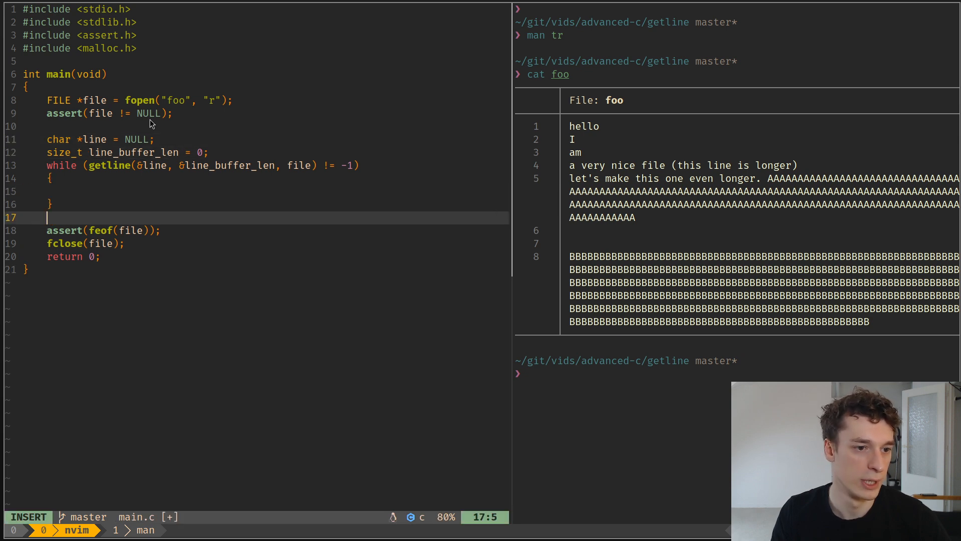
# - Free line after the loop and print each line as line='%s' inside it
pyautogui.write('free(line);')
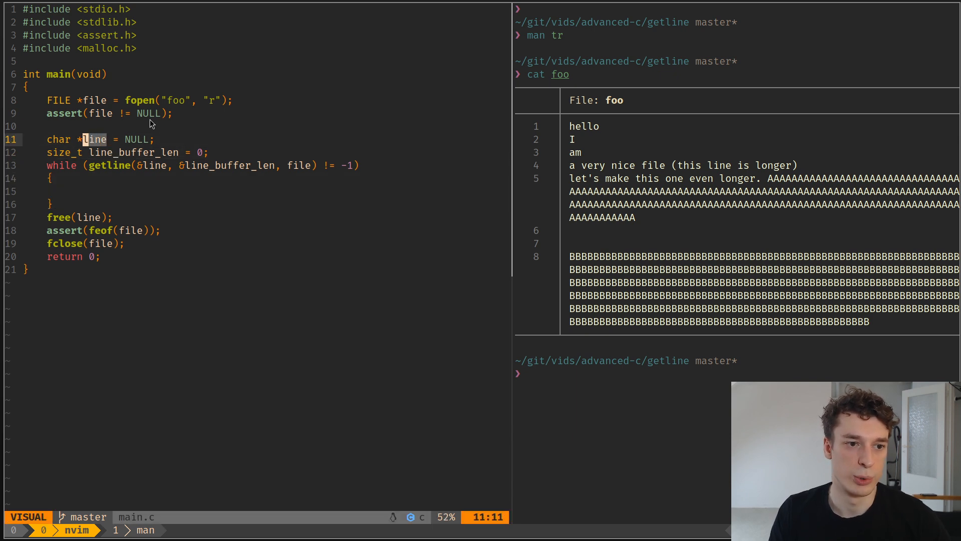
pyautogui.write('printf("%')
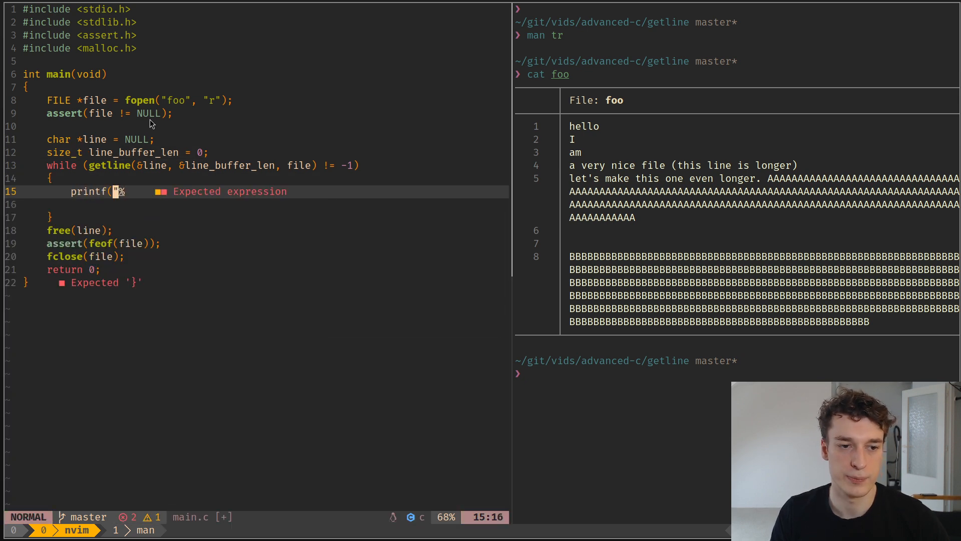
pyautogui.write('line=')
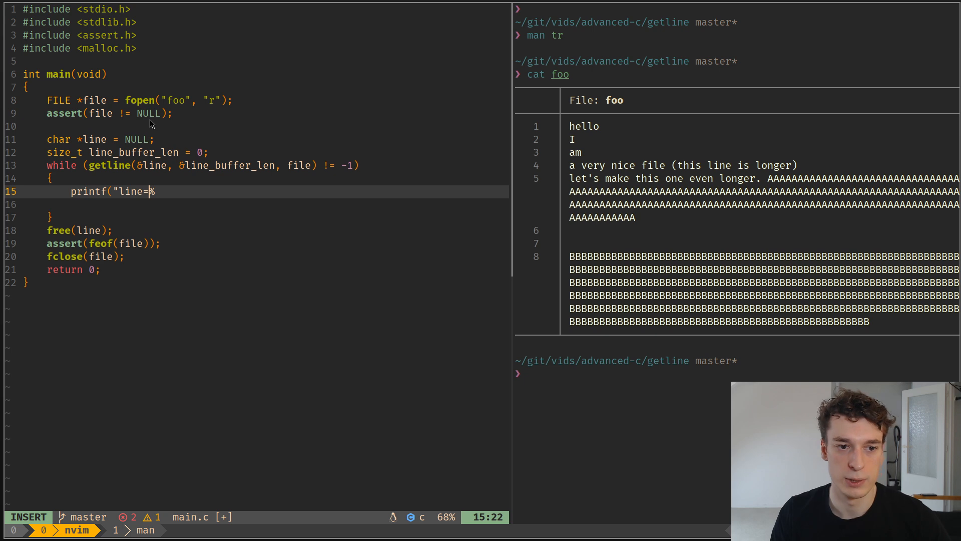
pyautogui.write('%s\'\\n", li')
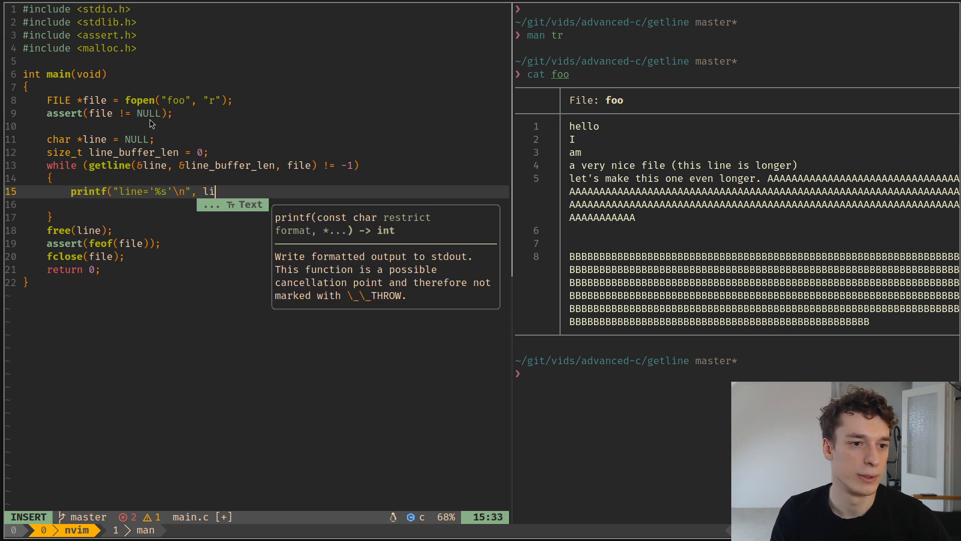
pyautogui.press('Escape')
pyautogui.write('gcc main.c')
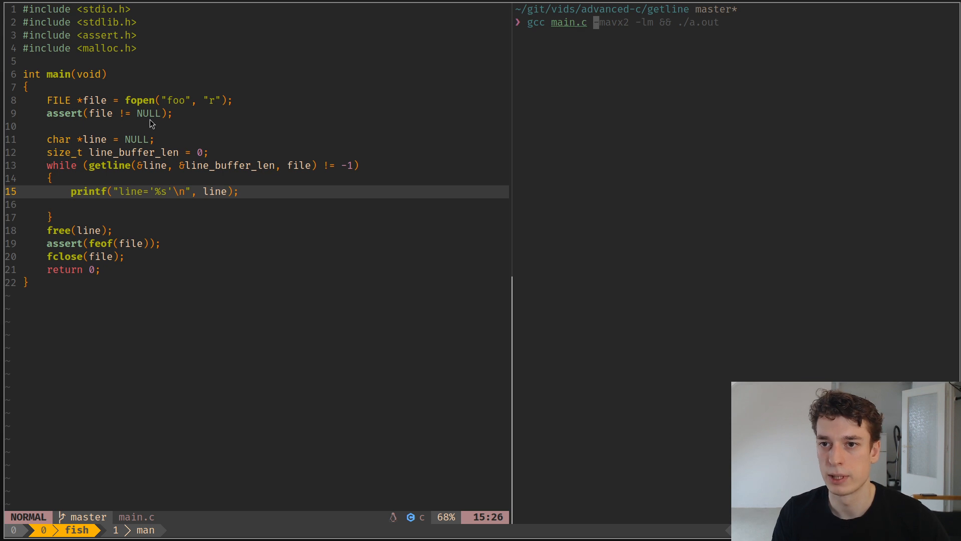
# - Compile and run main.c with gcc, then briefly select getline in the source
pyautogui.write(' && ./a.out')
pyautogui.press('Return')
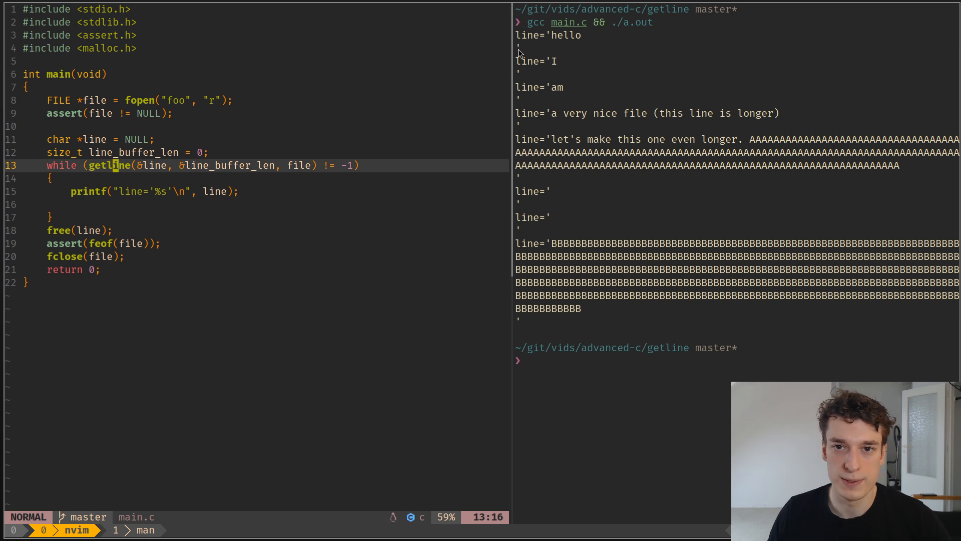
pyautogui.press('j')
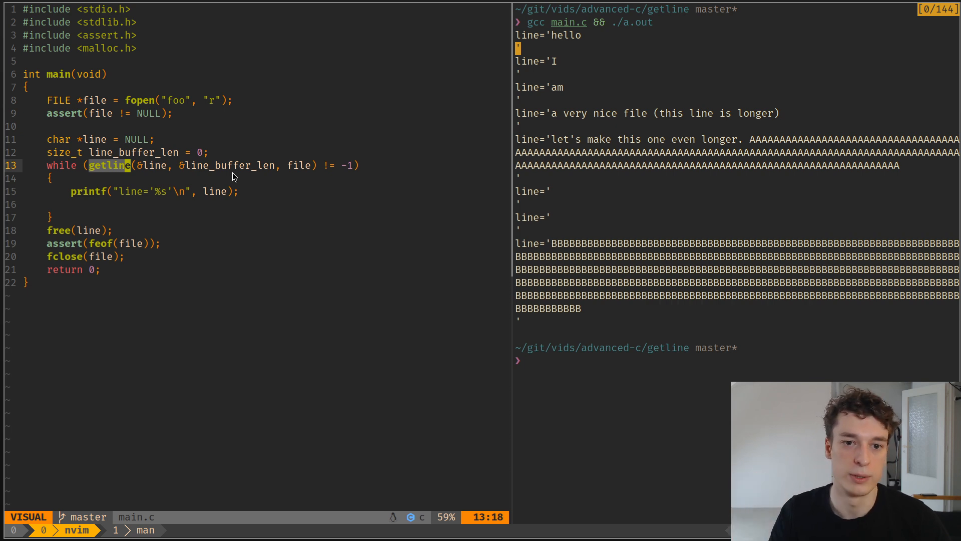
pyautogui.press('Escape')
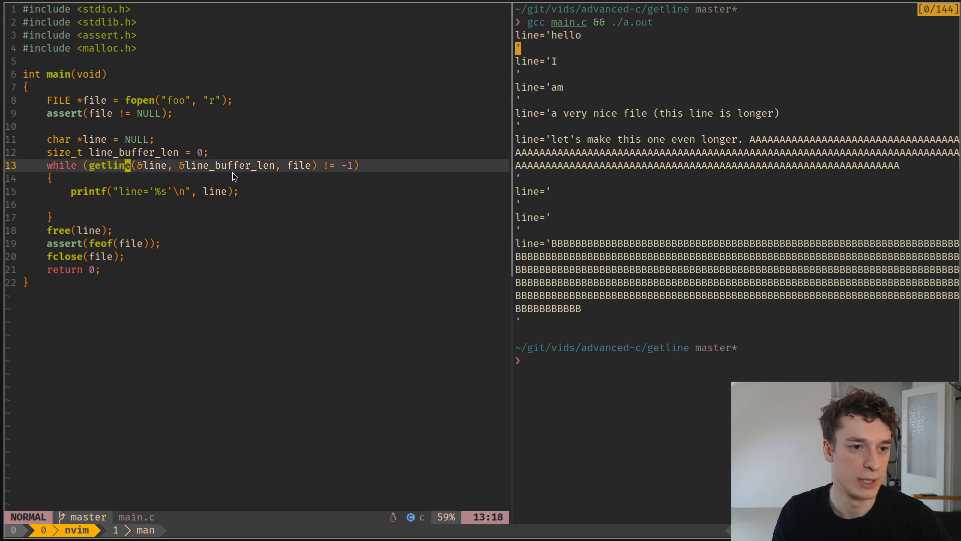
# - Declare ssize_t read_size = 0 and assign getline's result to it in the loop condition
pyautogui.write('size_t')
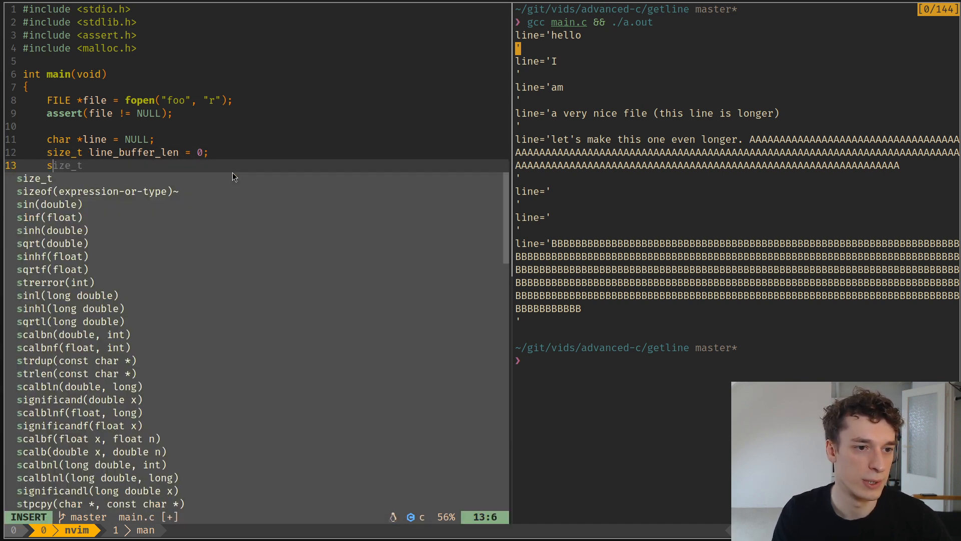
pyautogui.write('size')
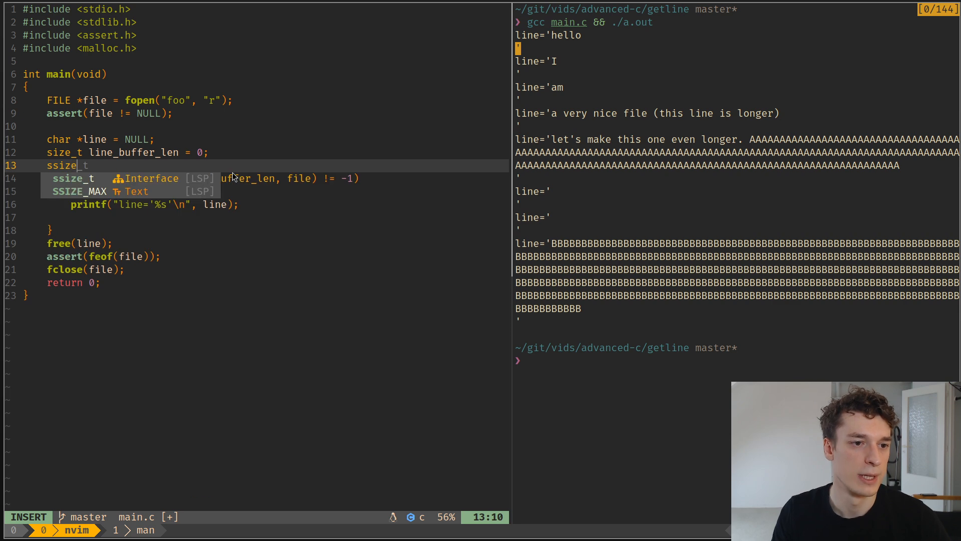
pyautogui.write('read_size = 0;')
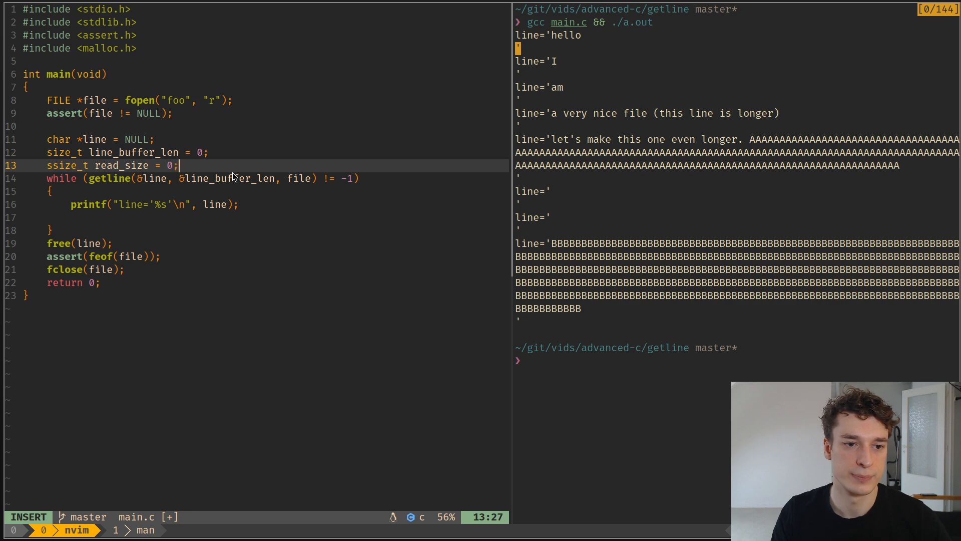
pyautogui.write('(re')
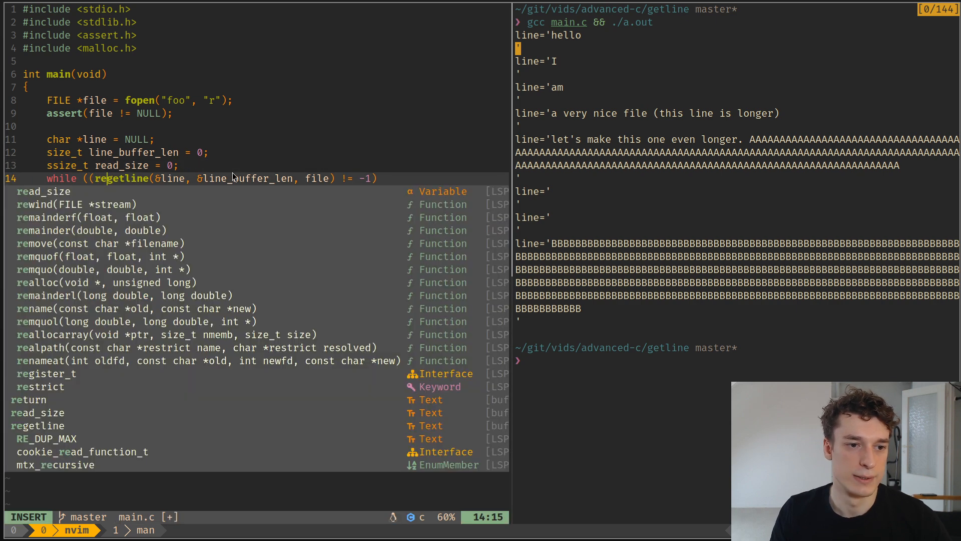
pyautogui.press('Escape')
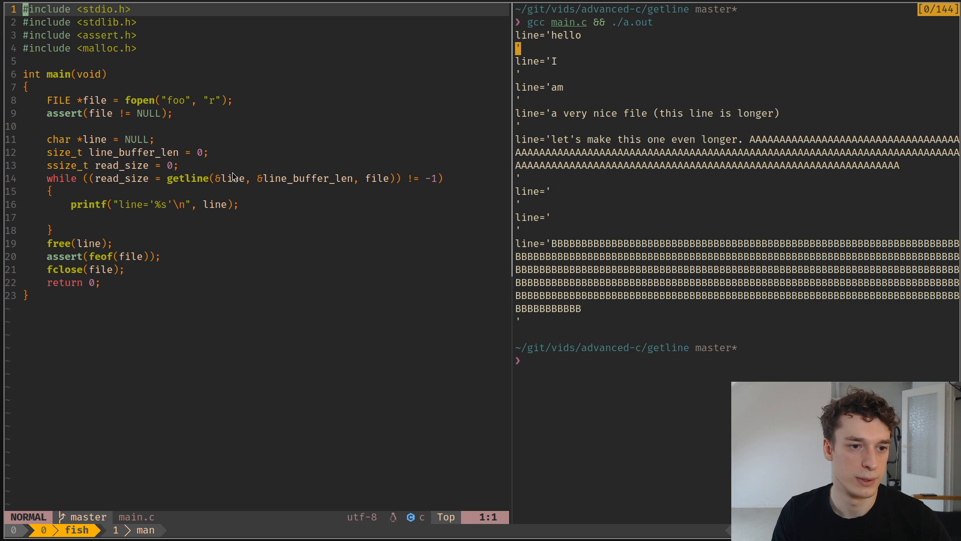
# - Overwrite each line's trailing newline with line[read_size - 1] = '\0'
pyautogui.write('line[')
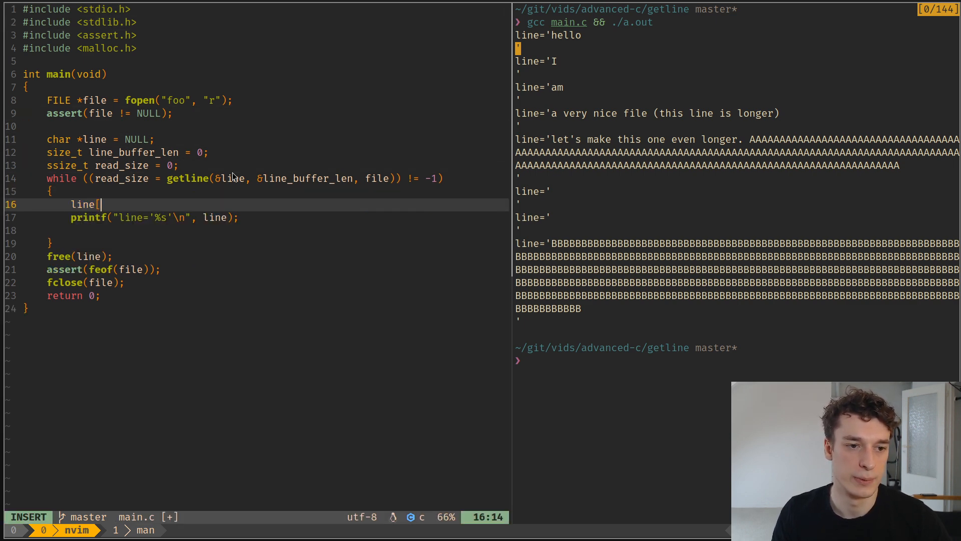
pyautogui.write('read_size - 1')
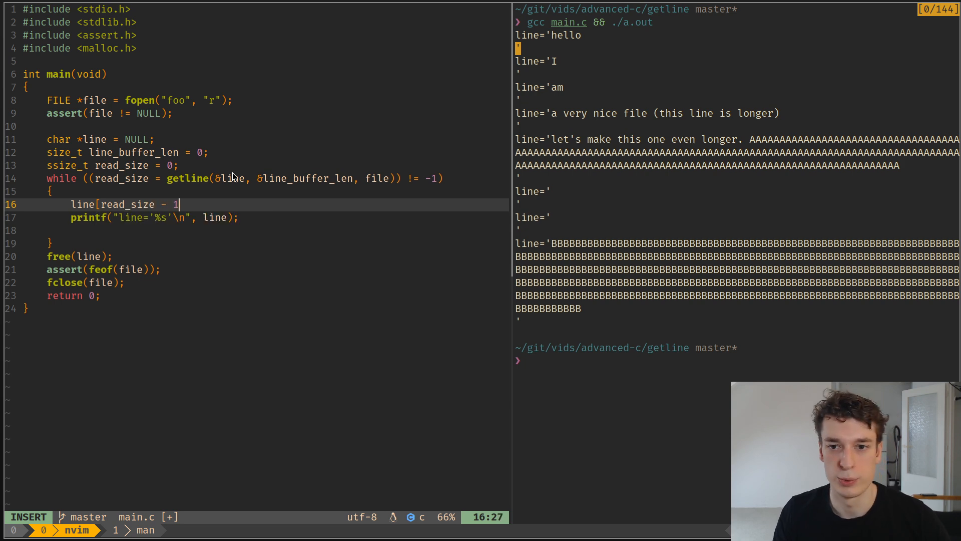
pyautogui.write(']')
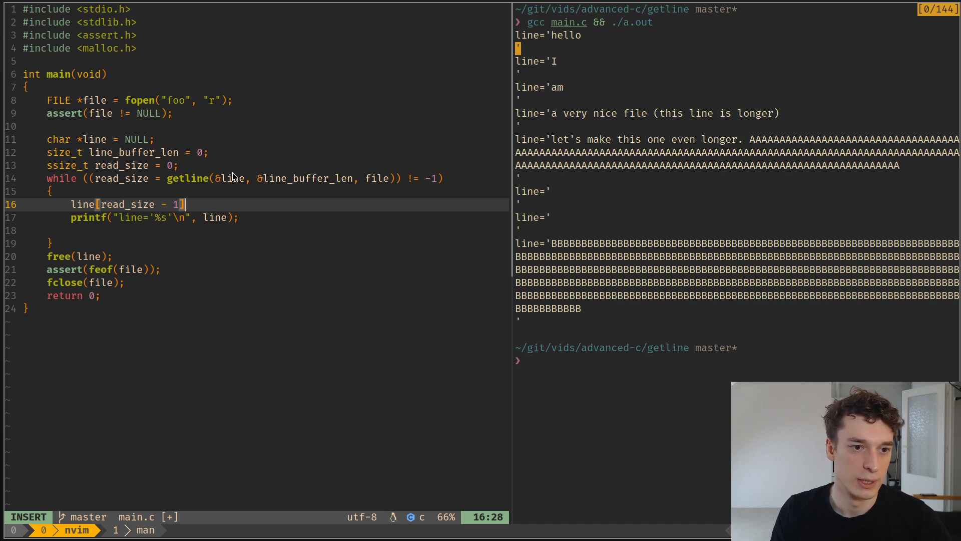
pyautogui.write("= '0")
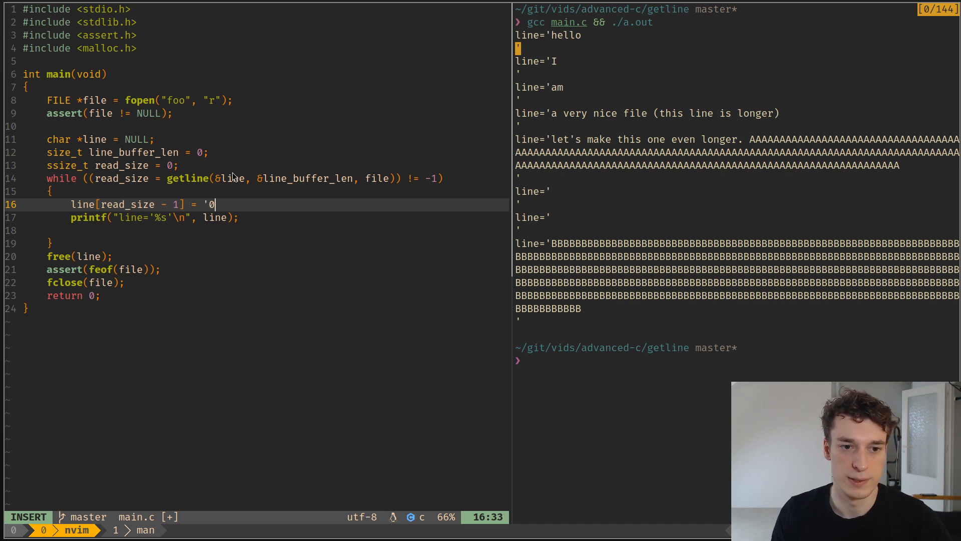
pyautogui.write('\\0')
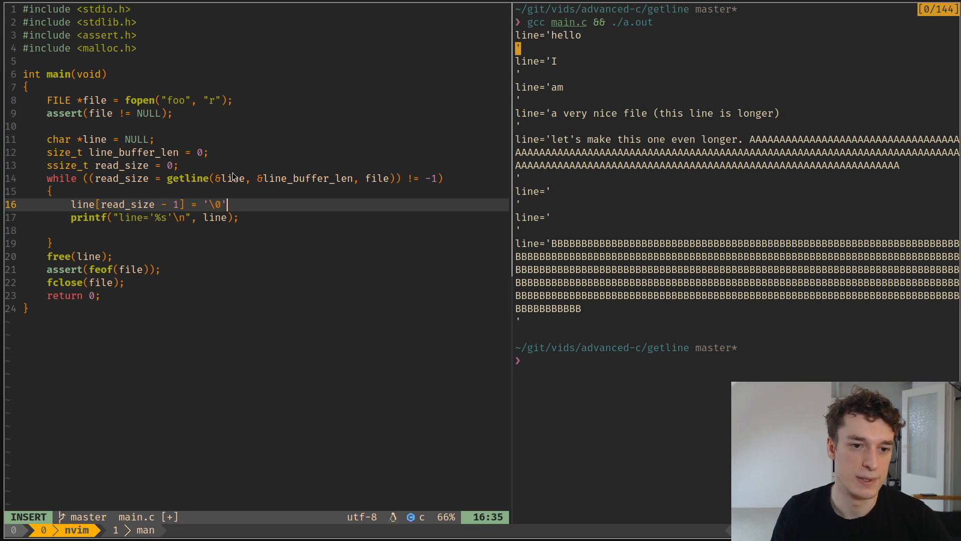
# - Save main.c and rerun gcc main.c && ./a.out to confirm newlines are stripped
pyautogui.press('Escape')
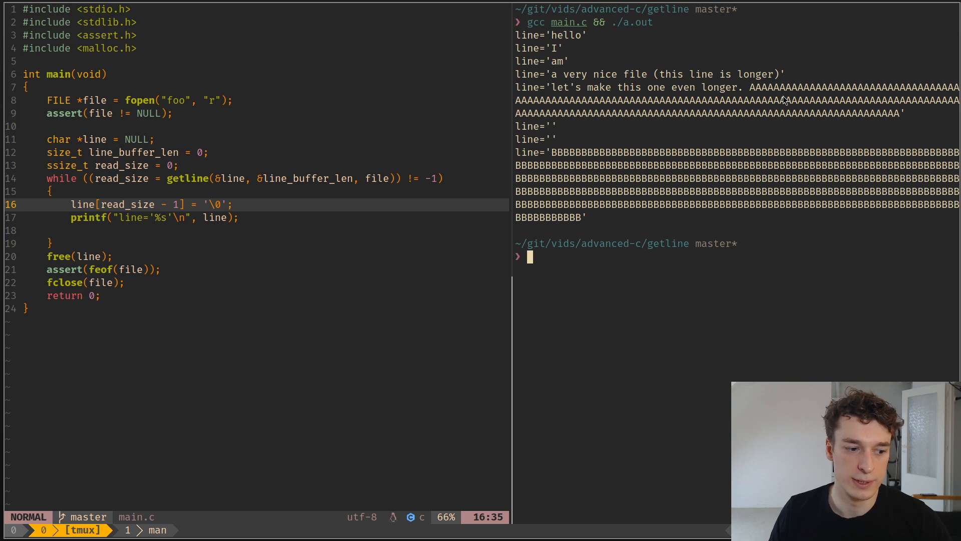
pyautogui.moveTo(317, 280)
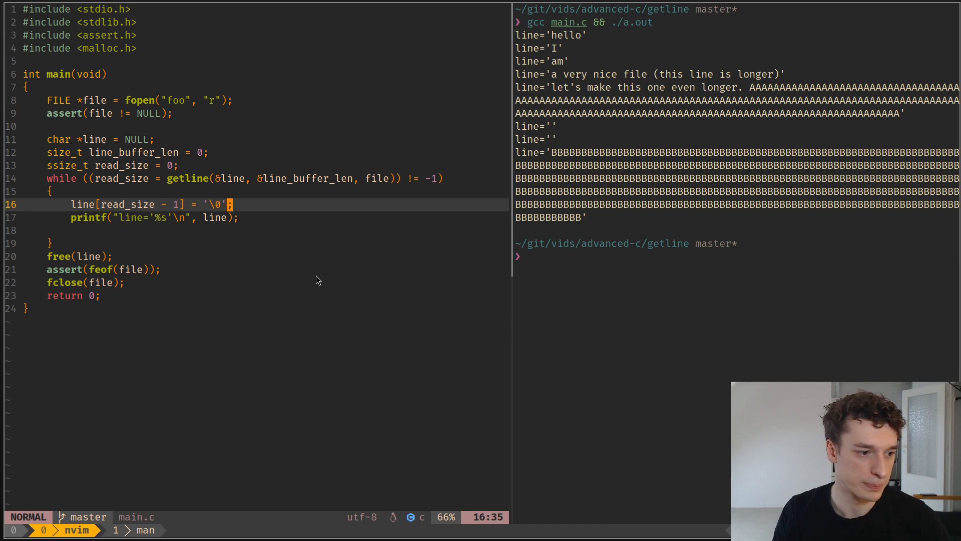
# - Delete the blank loop line and add malloc size=%zu with malloc_usable_size(line) to printf
pyautogui.press('j')
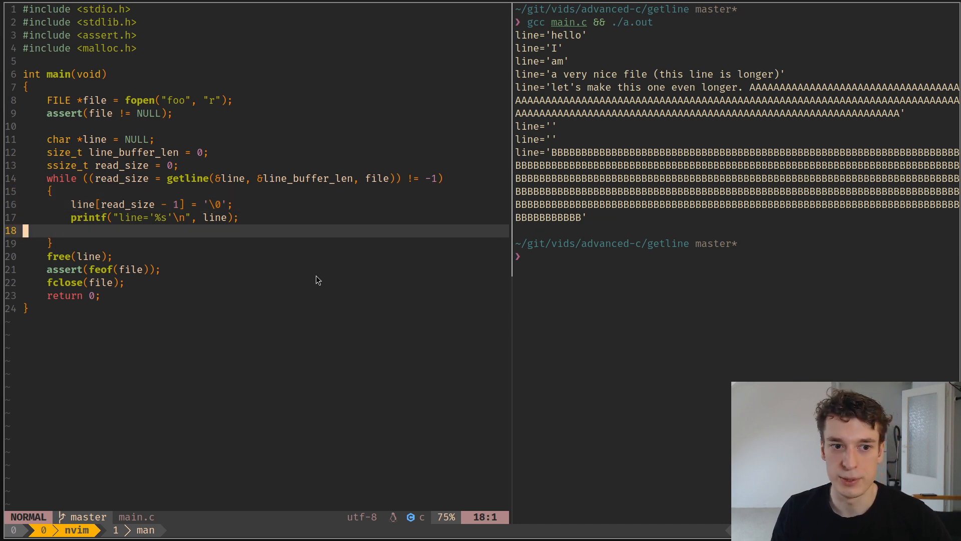
pyautogui.press('dd')
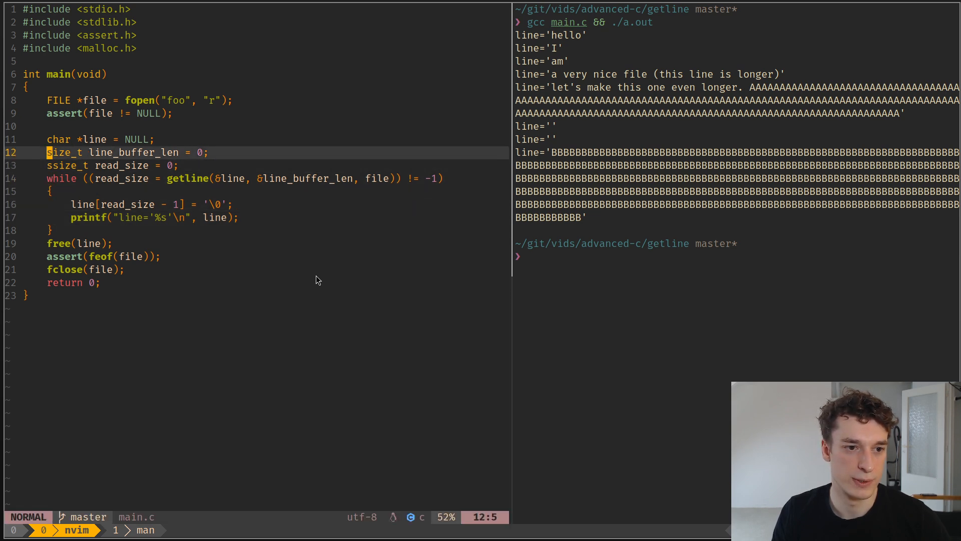
pyautogui.press('v')
pyautogui.write(', li')
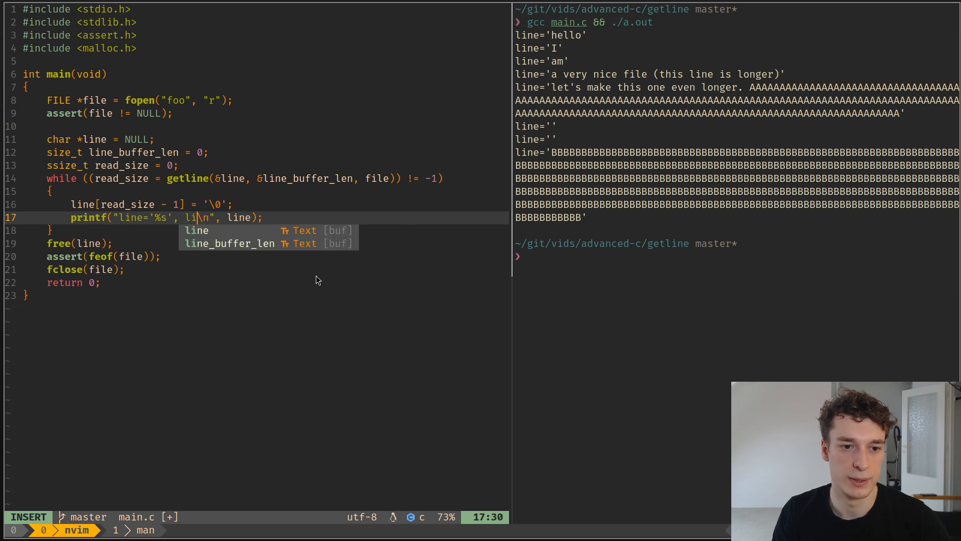
pyautogui.write('mal')
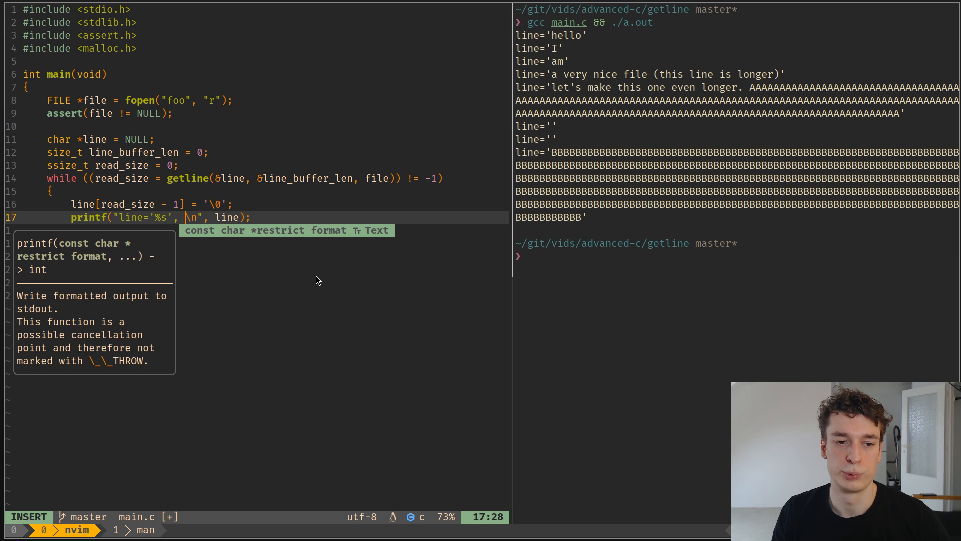
pyautogui.write('malloc size=%zu')
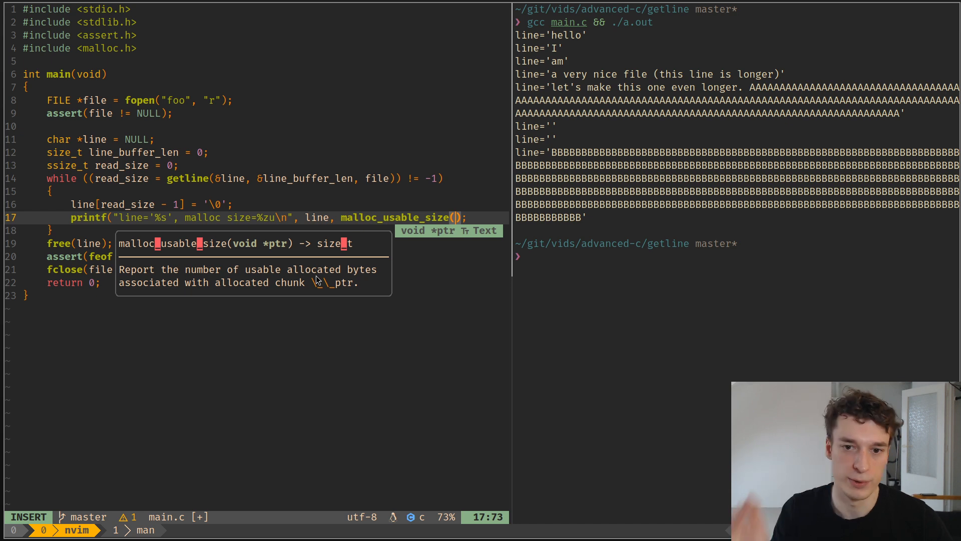
pyautogui.write('line')
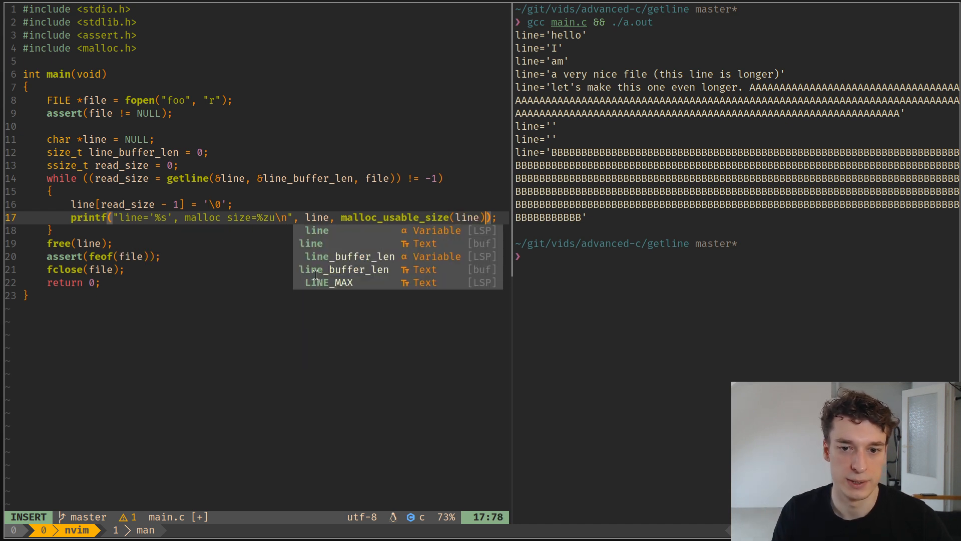
# - Save, rebuild and run, reviewing the reported malloc sizes 120, 248 and 488
pyautogui.press('Escape')
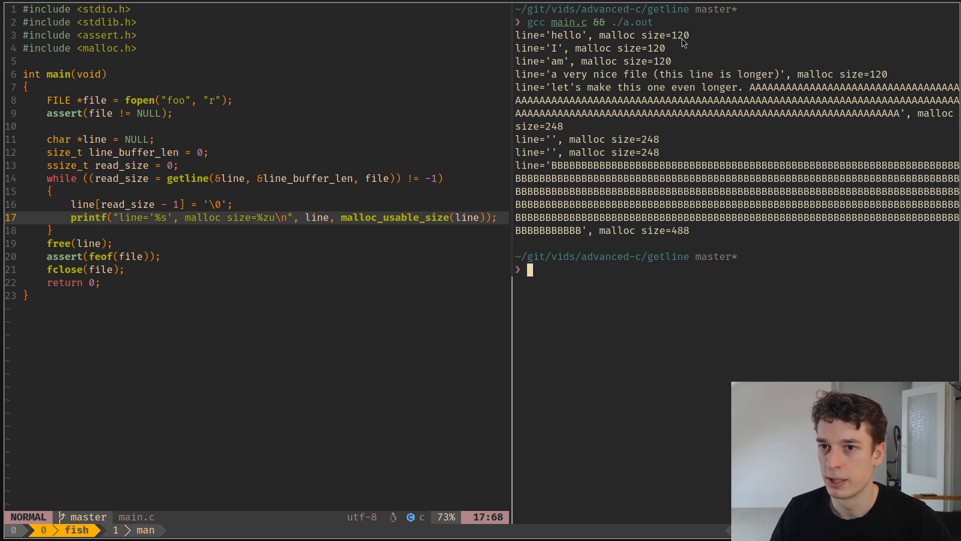
pyautogui.moveTo(604, 52)
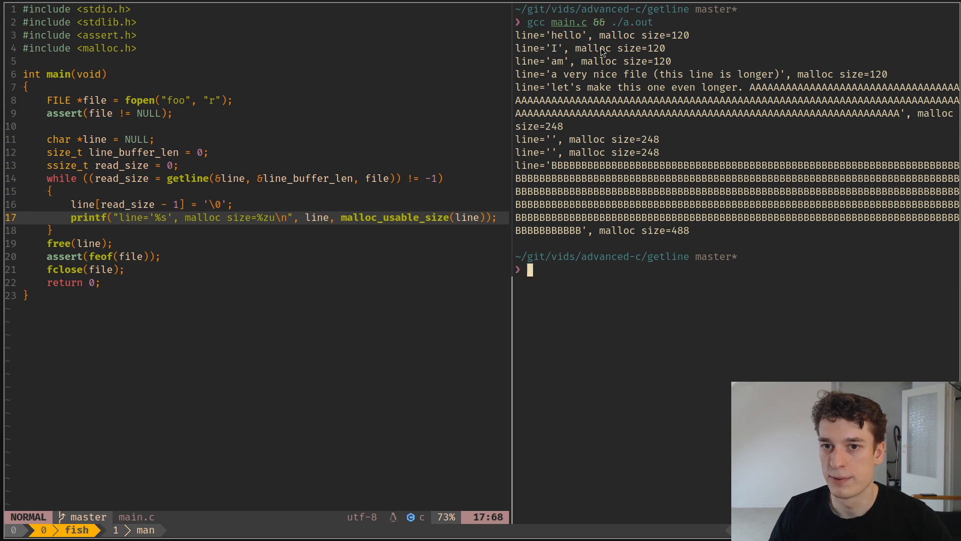
pyautogui.moveTo(552, 82)
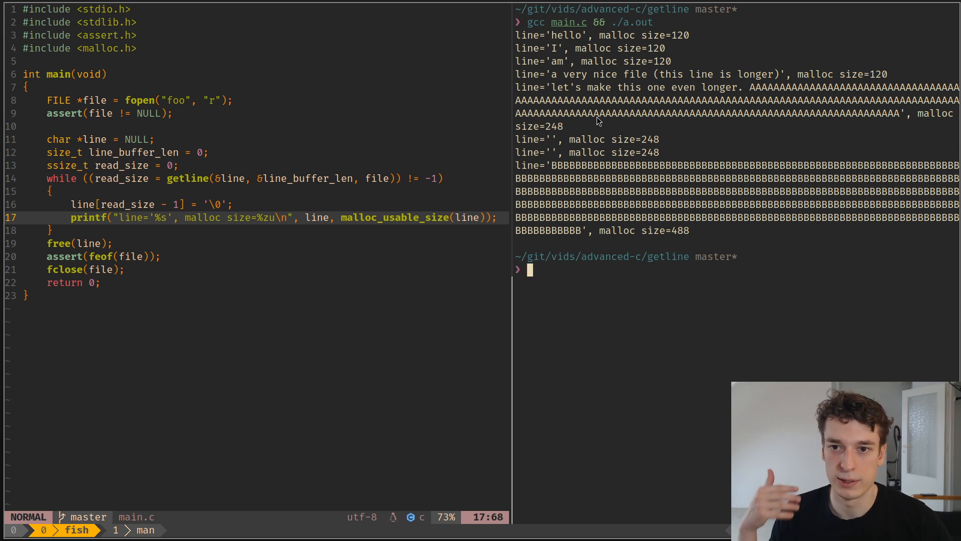
pyautogui.moveTo(703, 126)
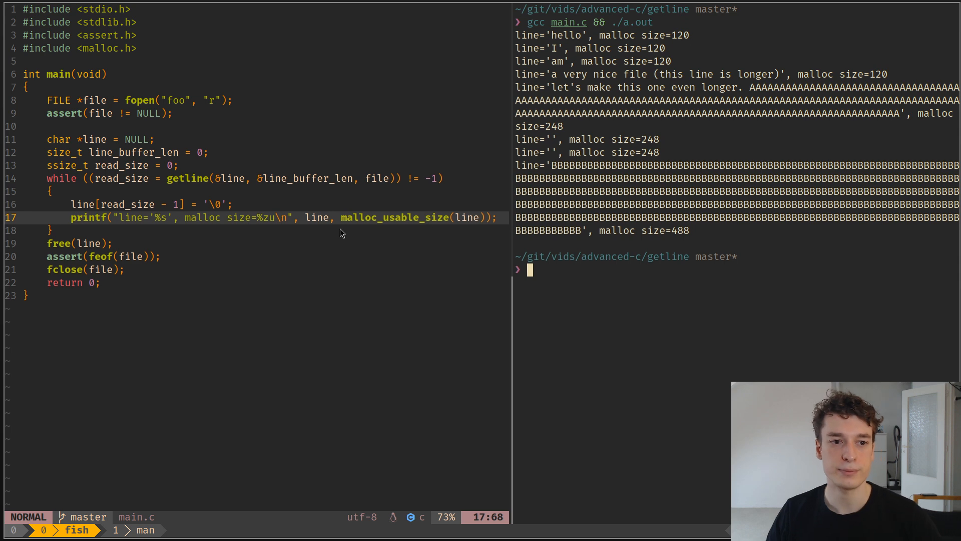
pyautogui.moveTo(717, 238)
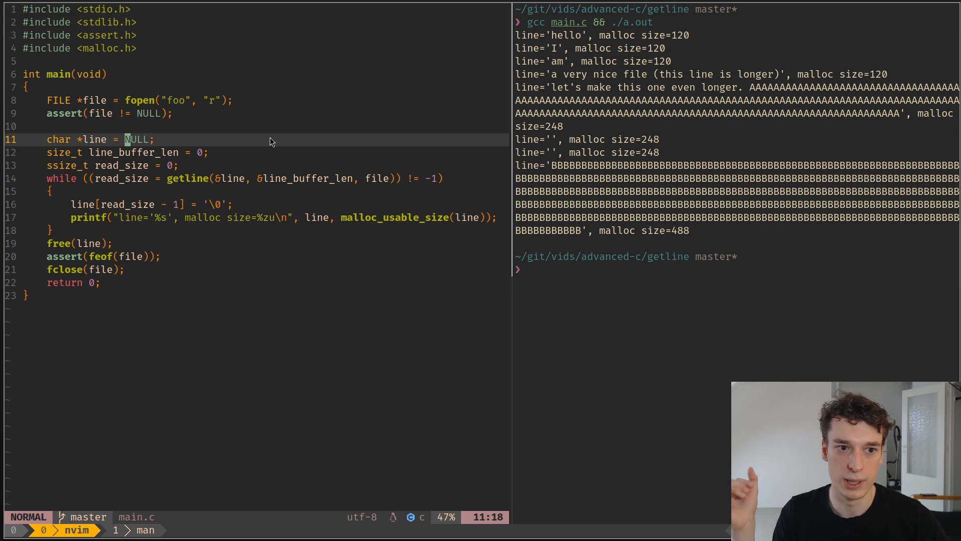
pyautogui.moveTo(720, 240)
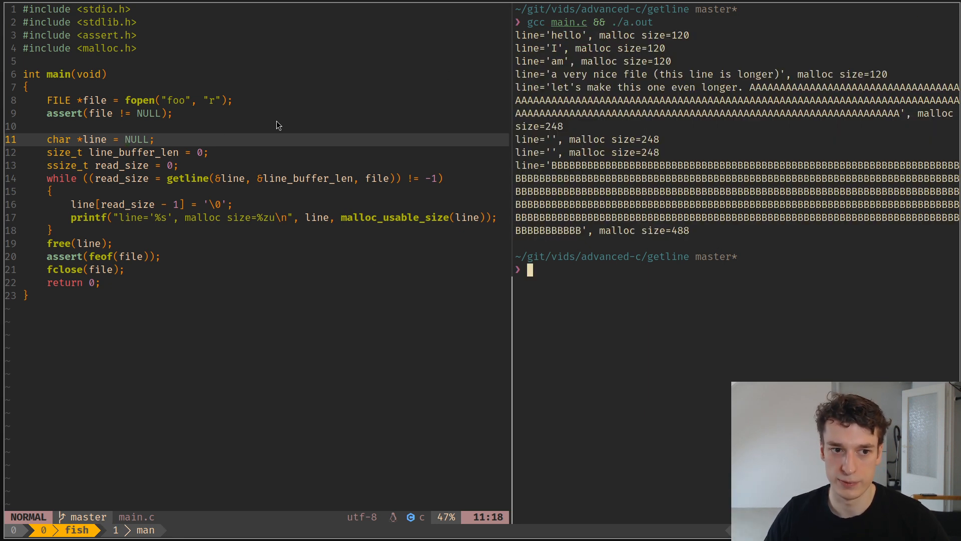
# - Replace NULL on line 11 with malloc(sizeof(char) * 2048) and add assert(line != NULL) below
pyautogui.click(149, 139)
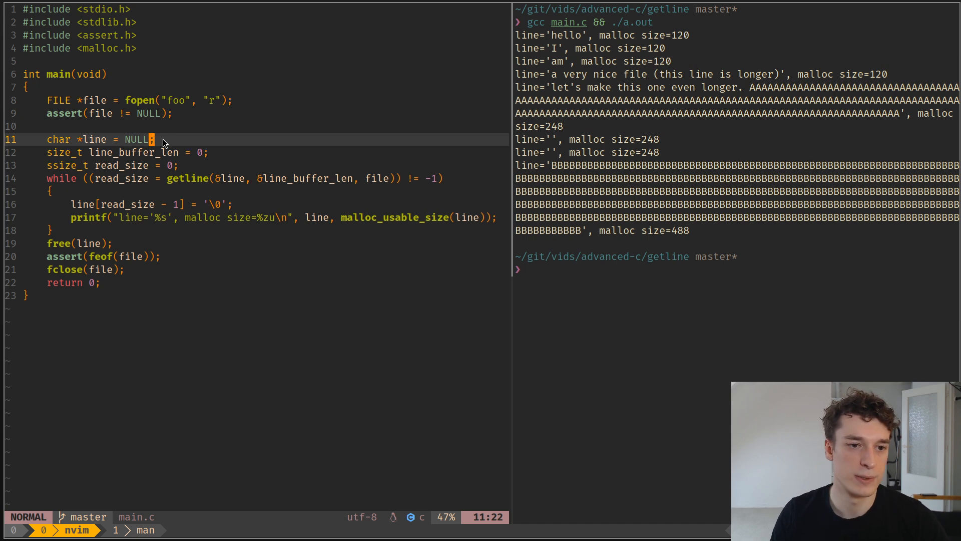
pyautogui.write('malloc(2048')
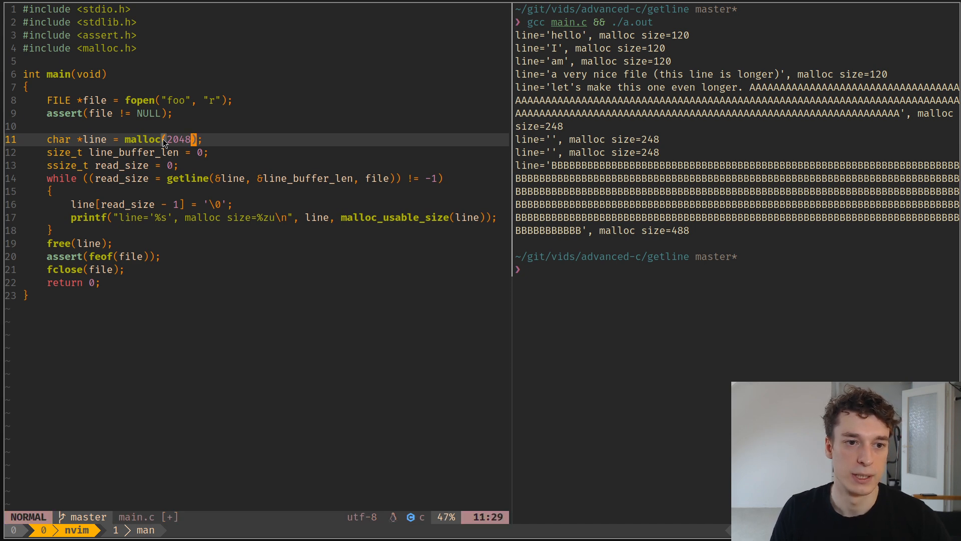
pyautogui.press('v')
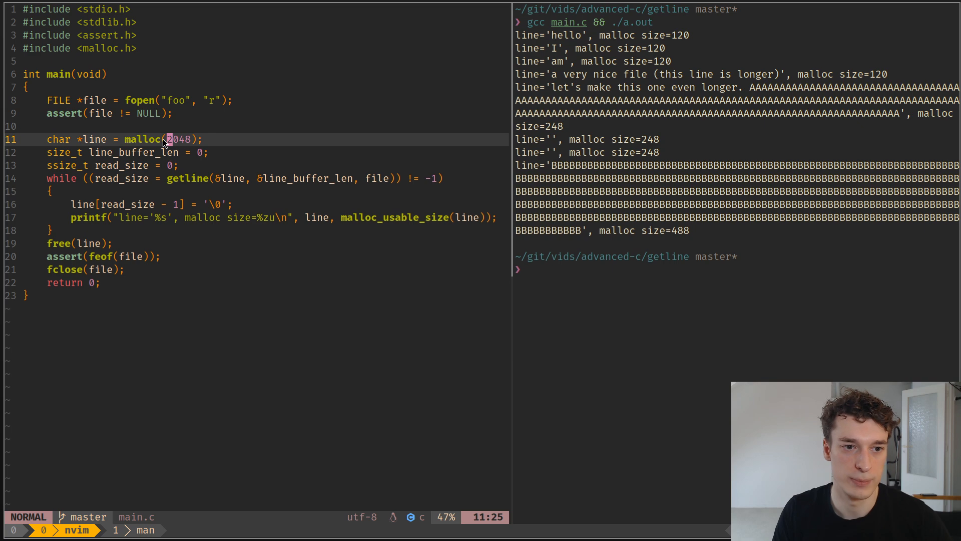
pyautogui.write('sizeof(char) *')
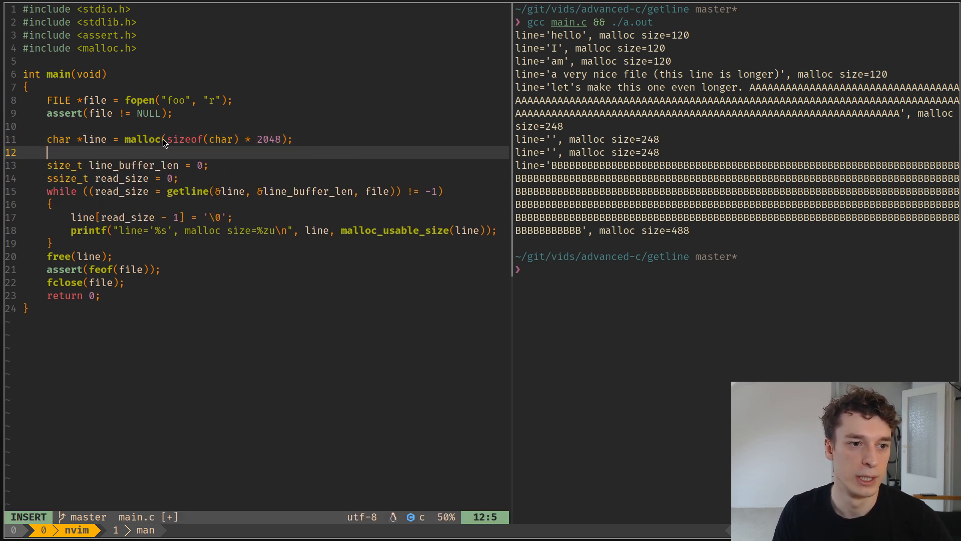
pyautogui.write('assert(line != NULL')
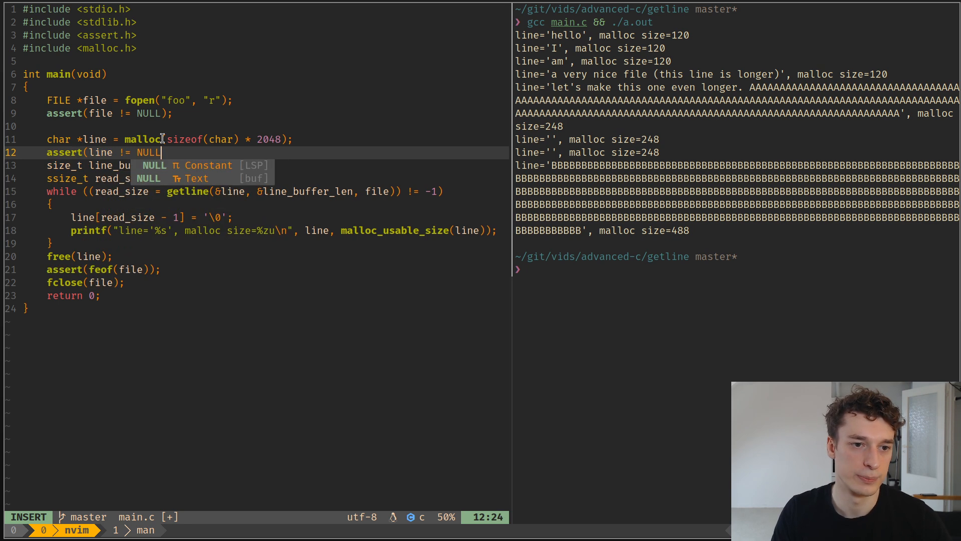
pyautogui.press('Escape')
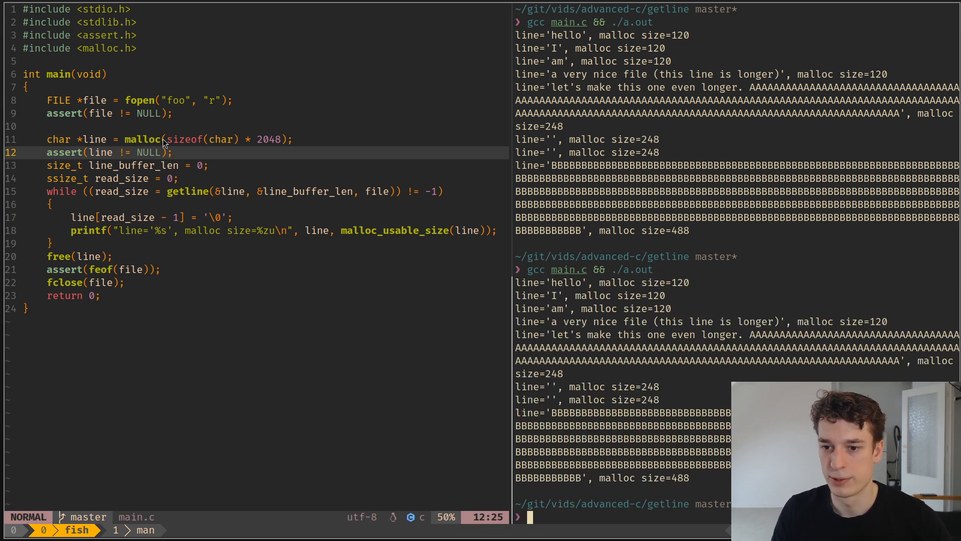
pyautogui.moveTo(705, 474)
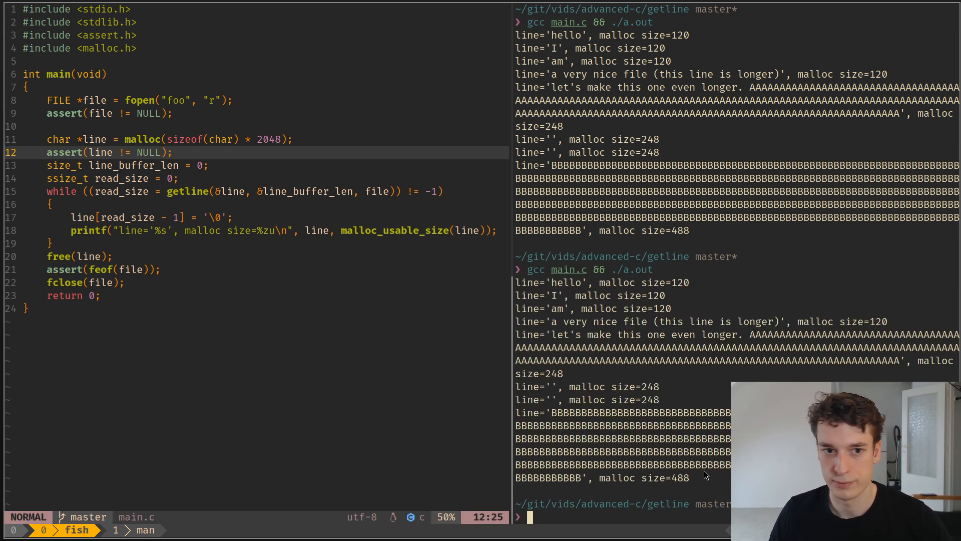
pyautogui.moveTo(644, 286)
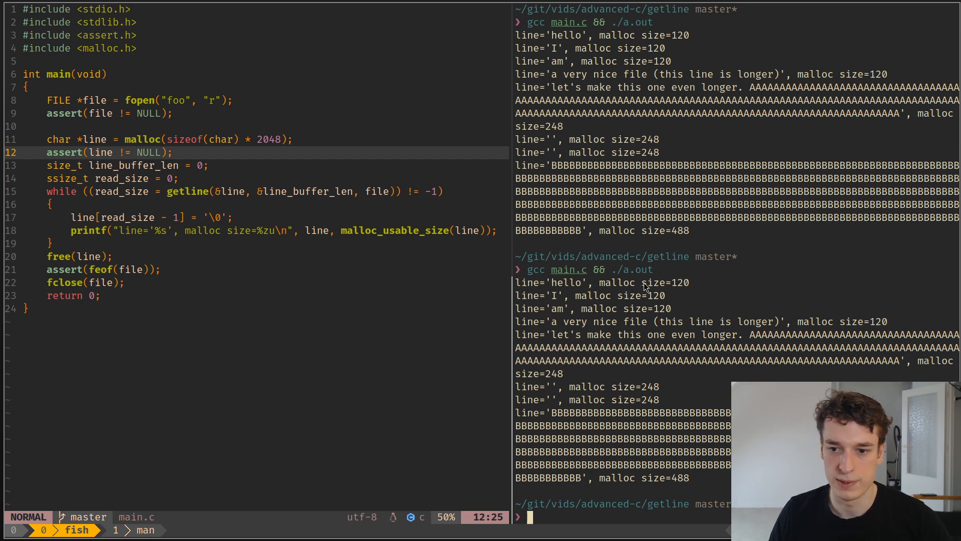
pyautogui.moveTo(797, 300)
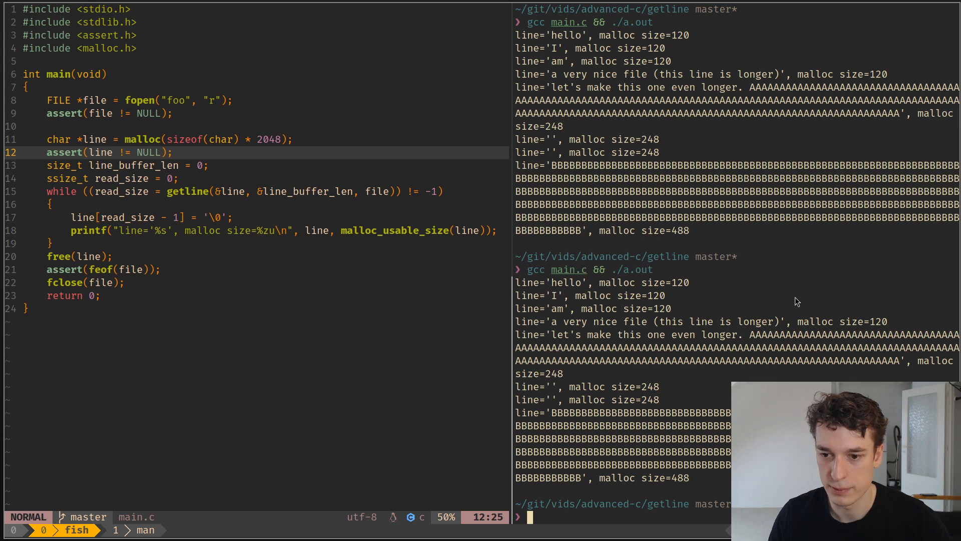
pyautogui.moveTo(769, 298)
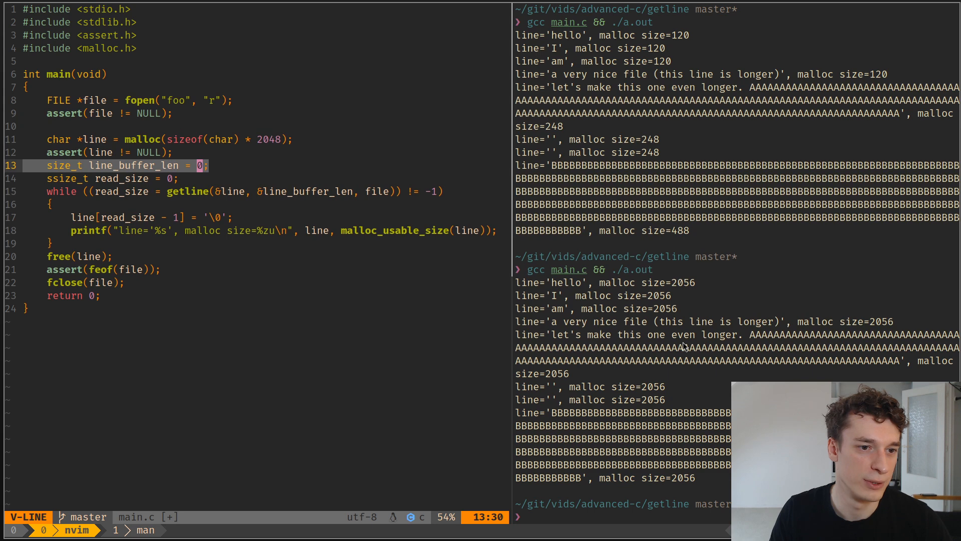
# - Change the initial line_buffer_len value from 0 to 2048 on line 13
pyautogui.press('Escape')
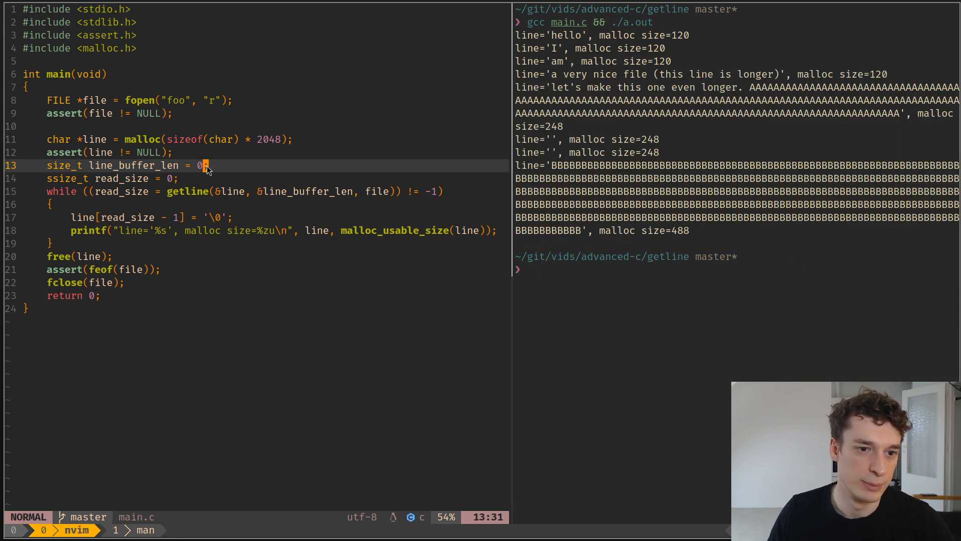
pyautogui.write('2048')
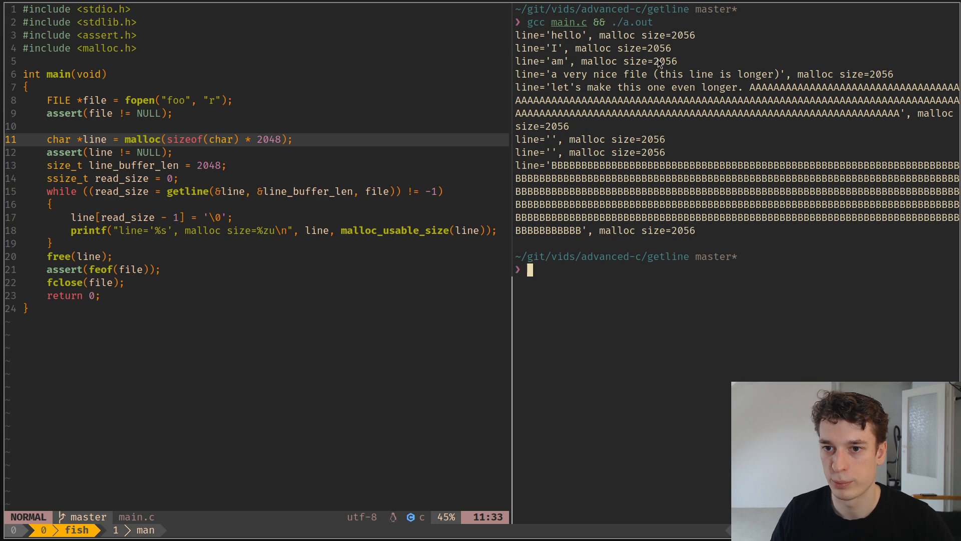
pyautogui.moveTo(738, 86)
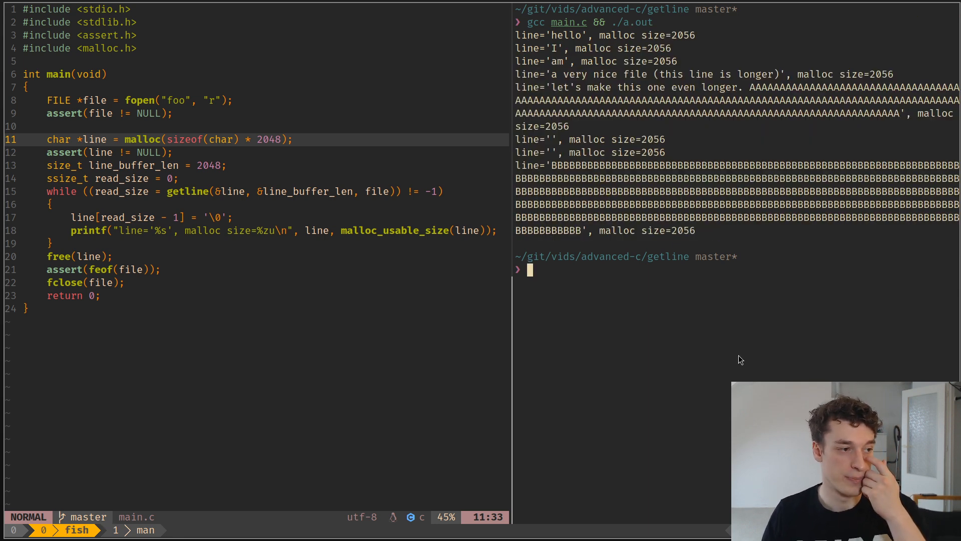
pyautogui.moveTo(721, 369)
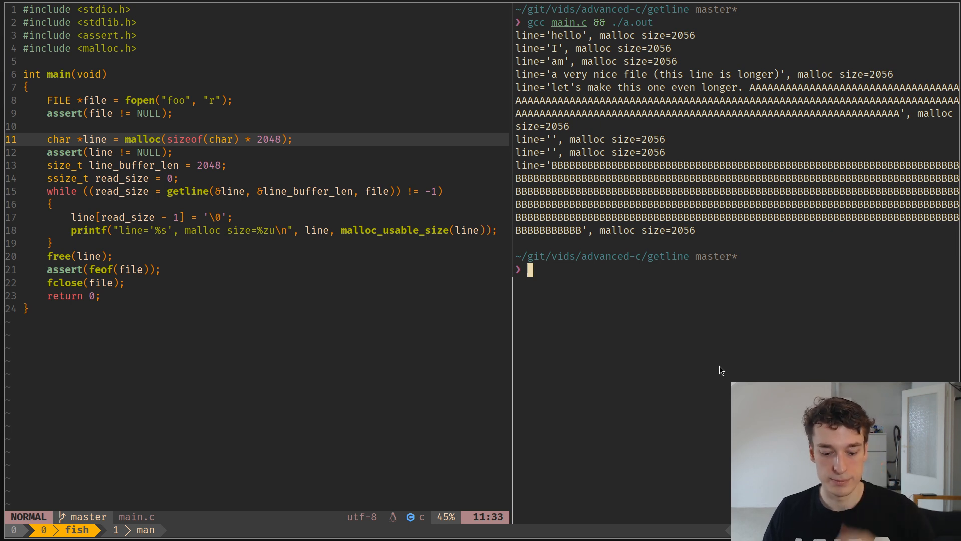